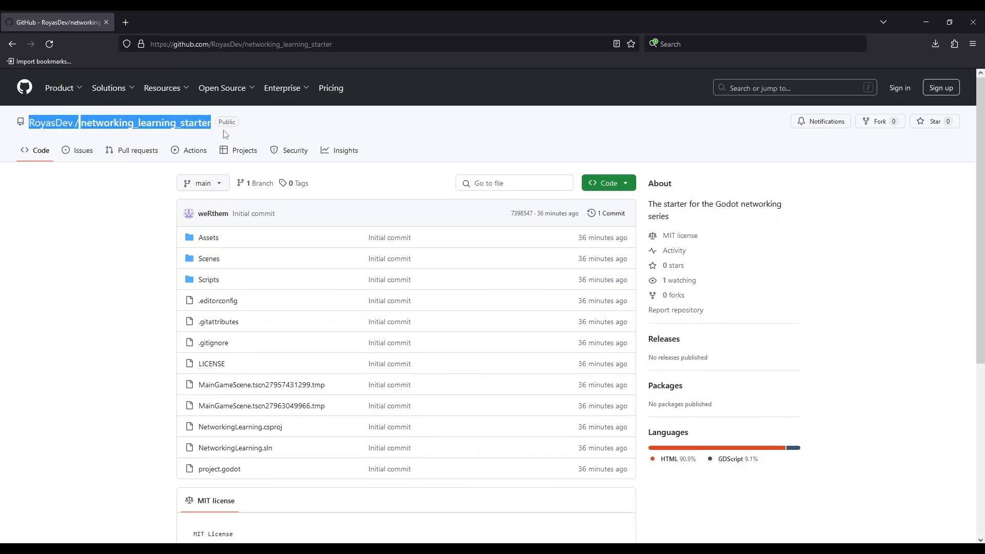
Copy the networking_learning_starter repository's HTTPS clone URL from its GitHub page.
left_click(605, 183)
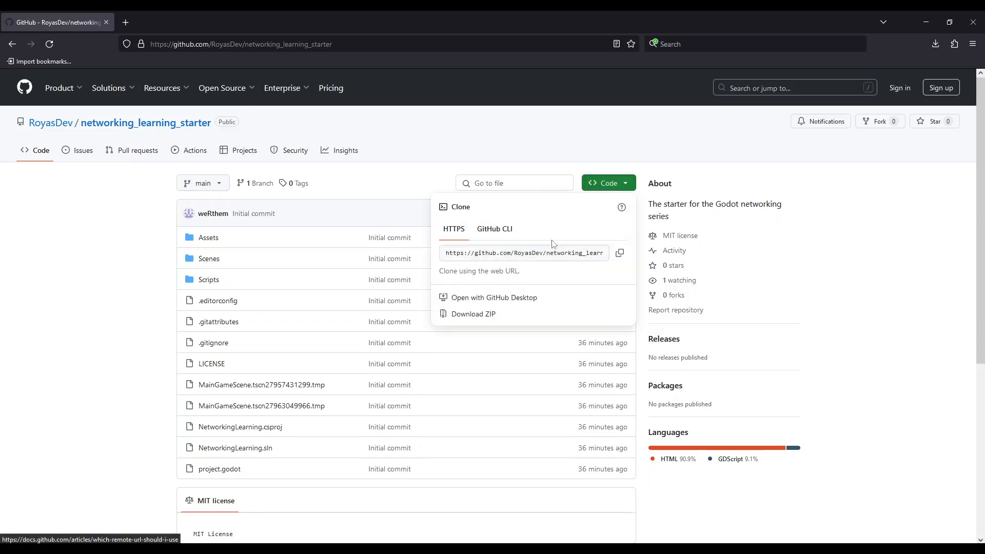
mouse_move(589, 256)
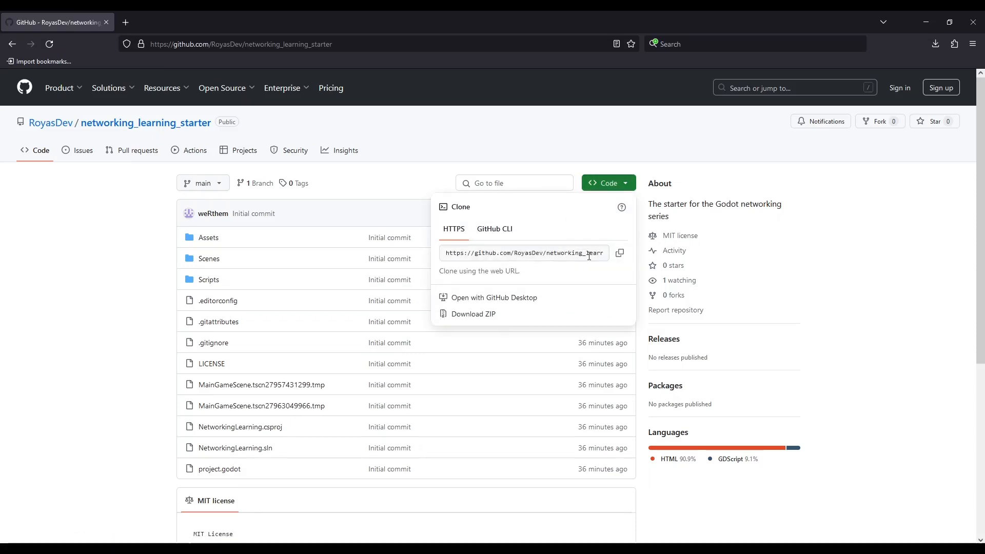
left_click(415, 187)
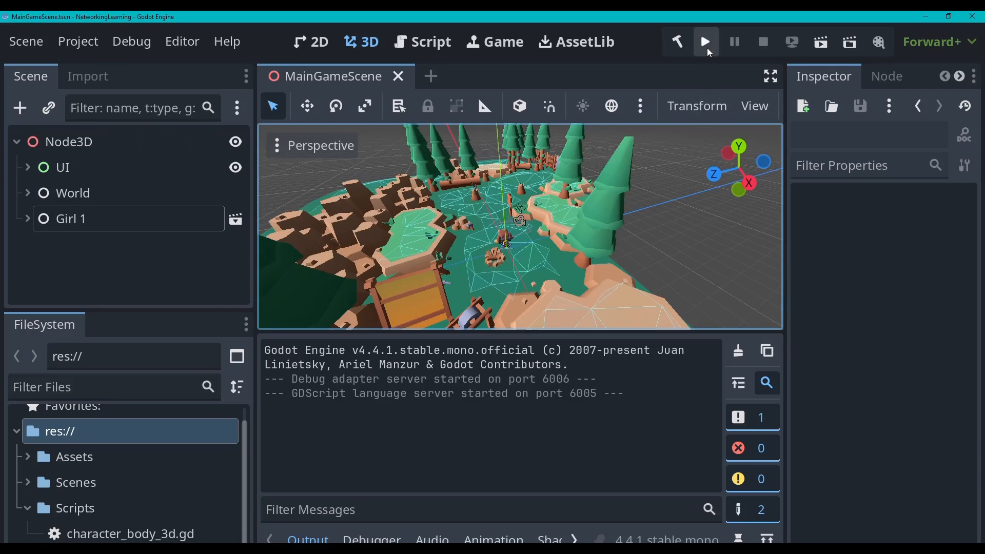
Run the starter project to see the character in the game world, then stop it.
left_click(705, 42)
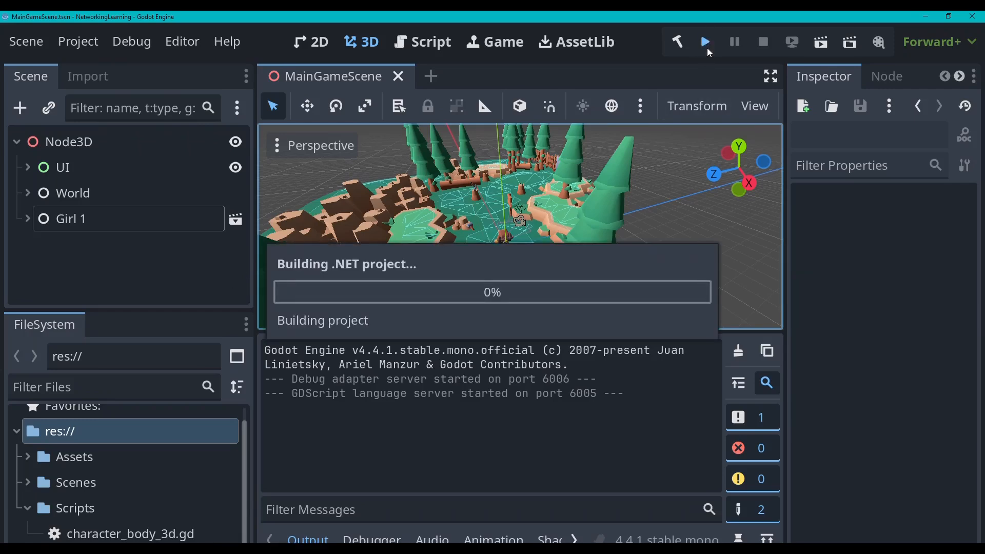
left_click(705, 41)
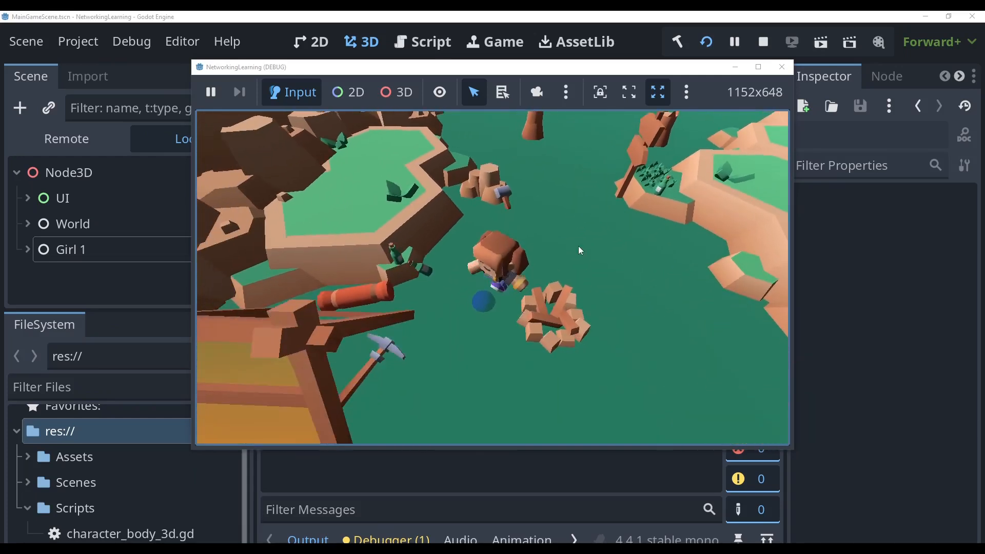
left_click(762, 41)
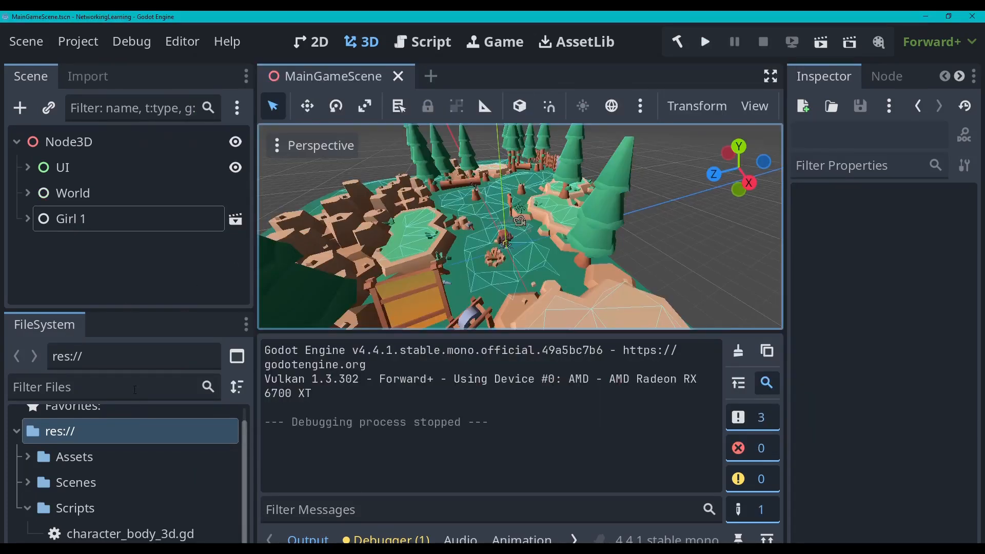
mouse_move(130, 533)
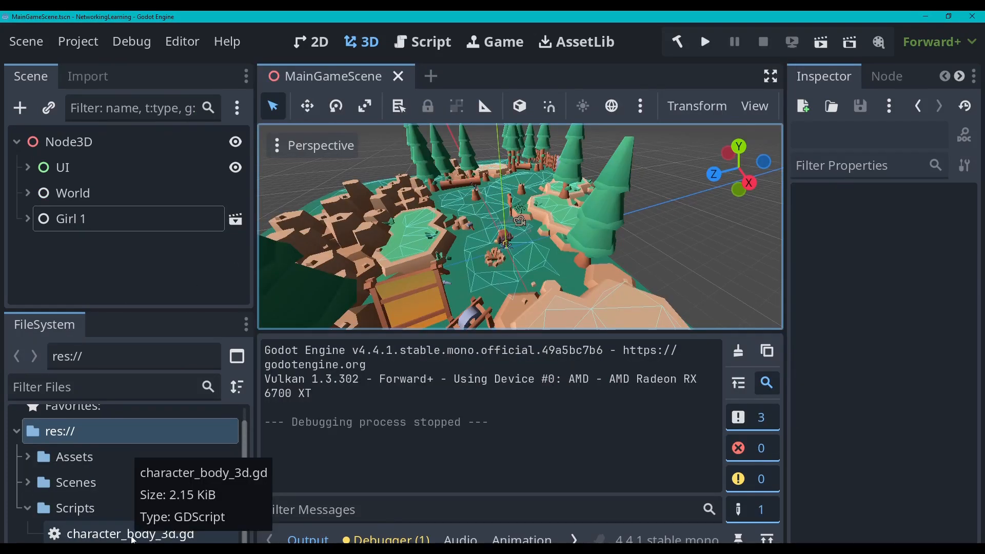
Open character_body_3d.gd and declare var multiplayer_peer = ENetMultiplayerPeer.new().
double_click(129, 534)
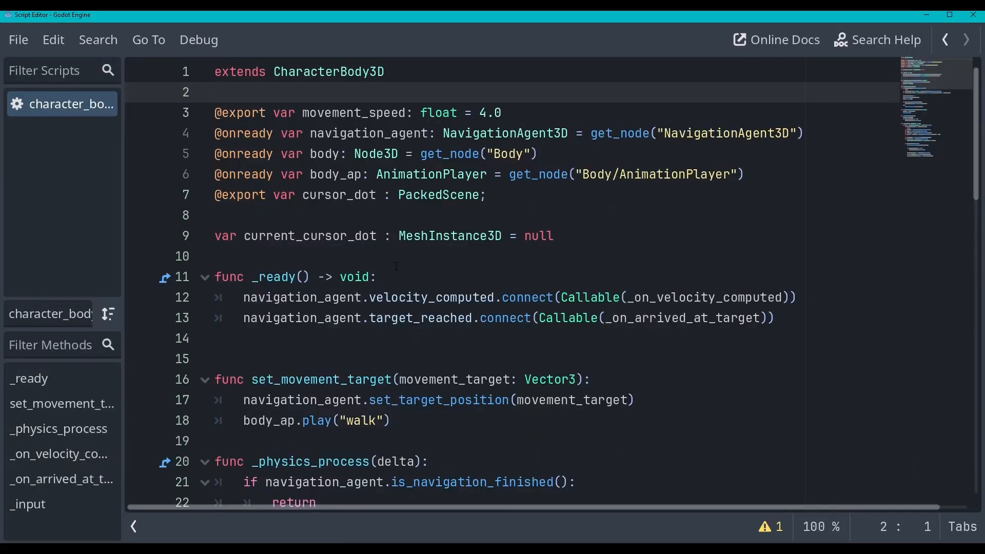
left_click(591, 277)
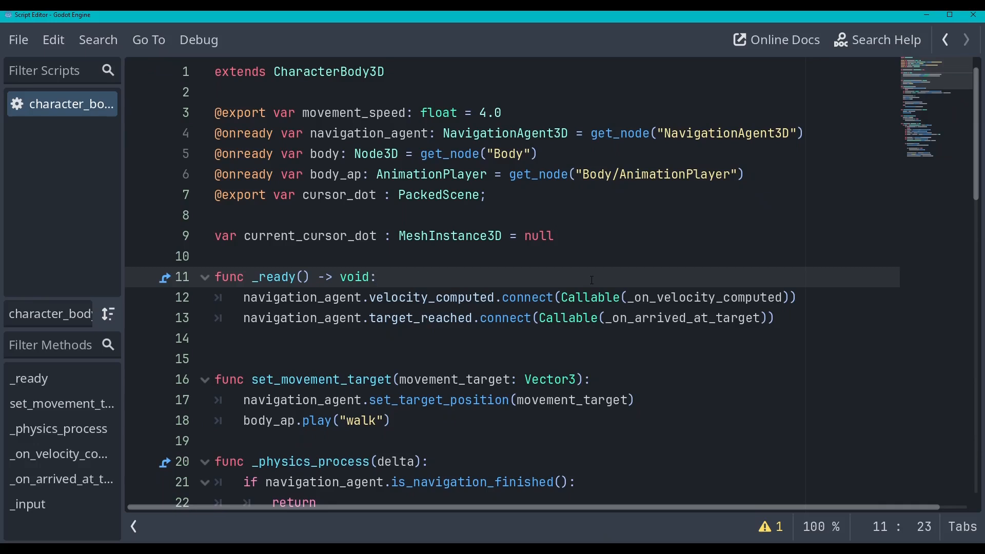
left_click(553, 236)
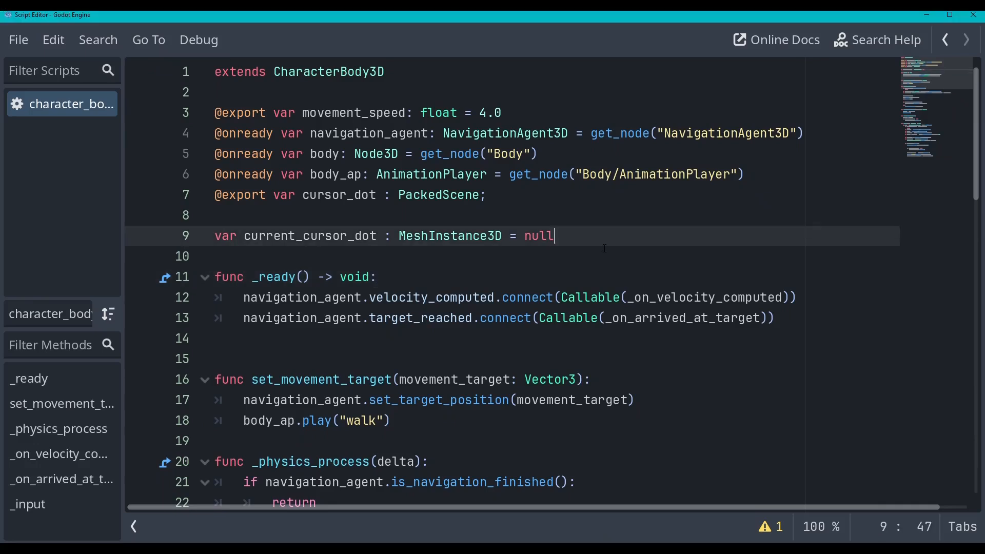
type("va")
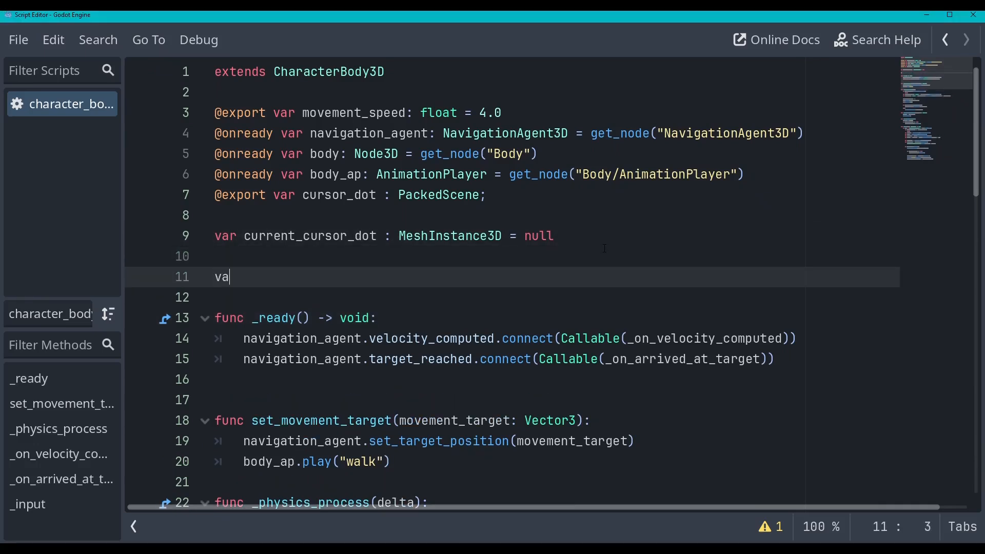
type("r mult")
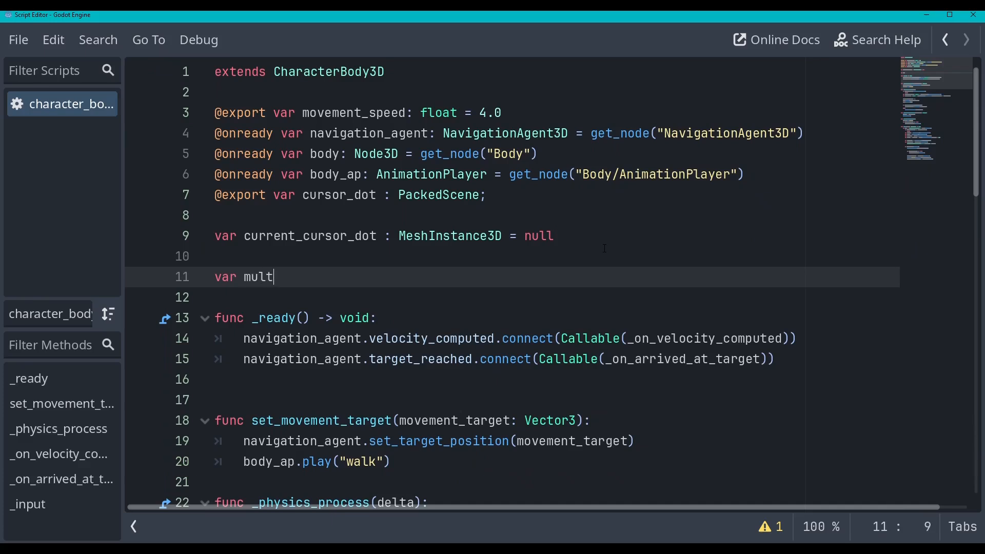
type("iplayer_peer =")
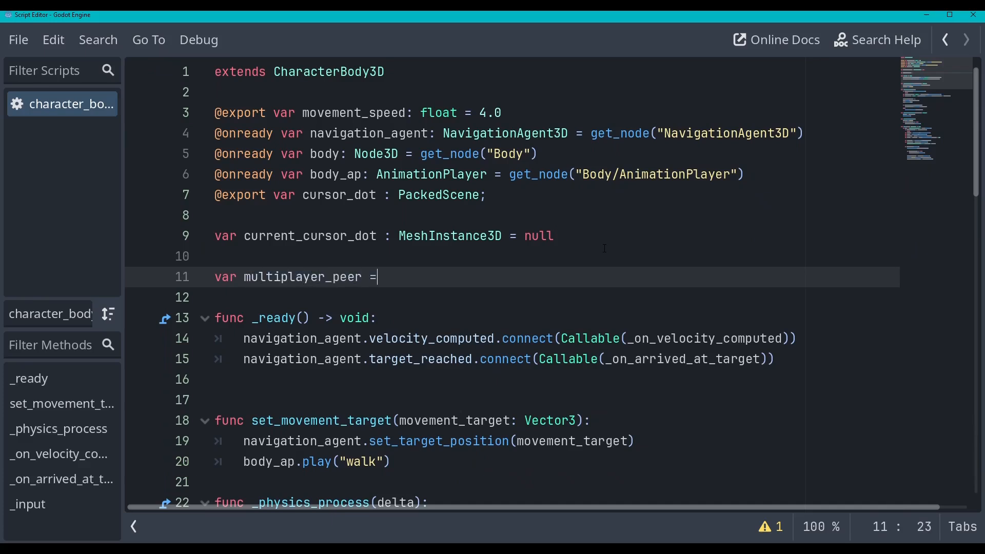
type("Enet")
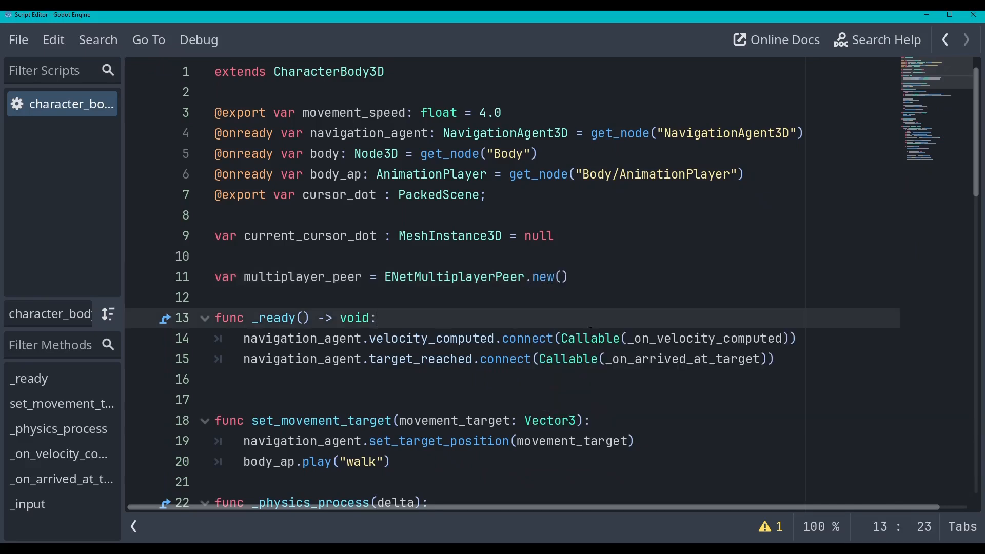
In _ready, store OS.get_cmdline_args() in a PackedStringArray variable named args.
key("Enter")
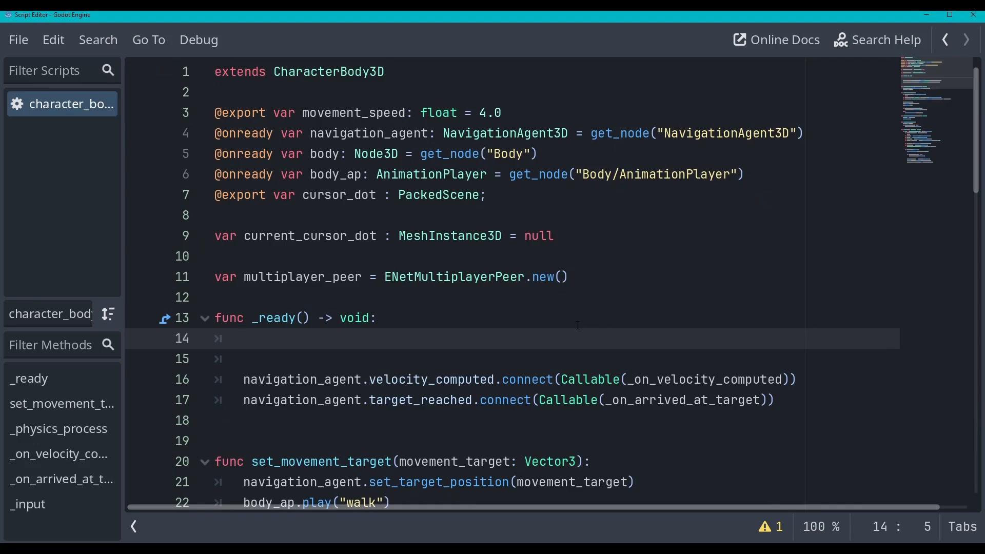
left_click(244, 338)
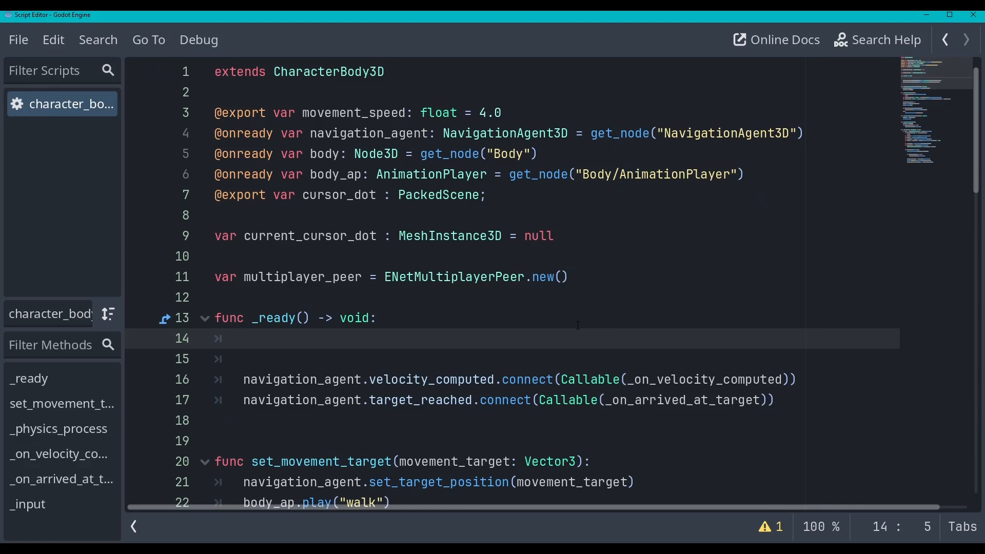
type("var args")
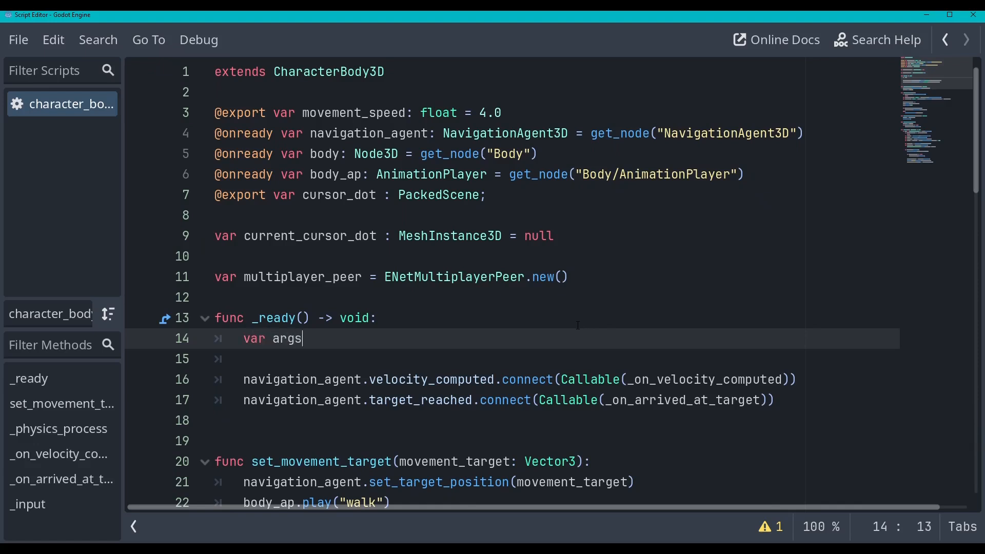
type(": PackSt")
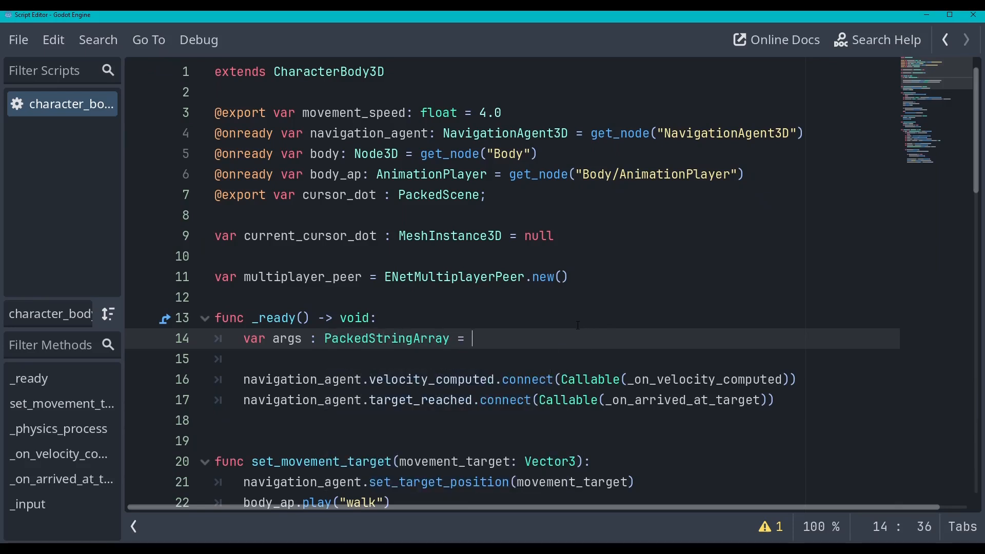
type("OS.")
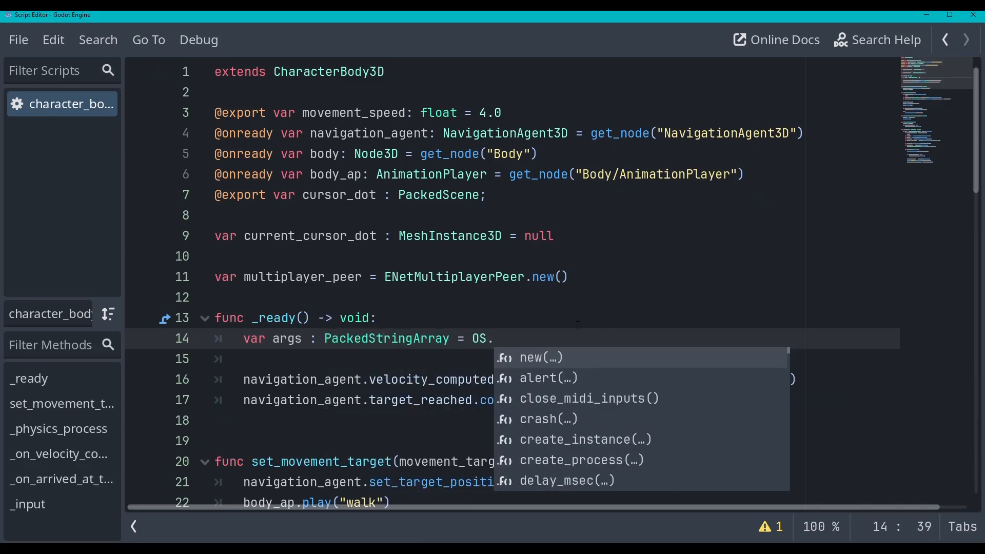
type("get_cm")
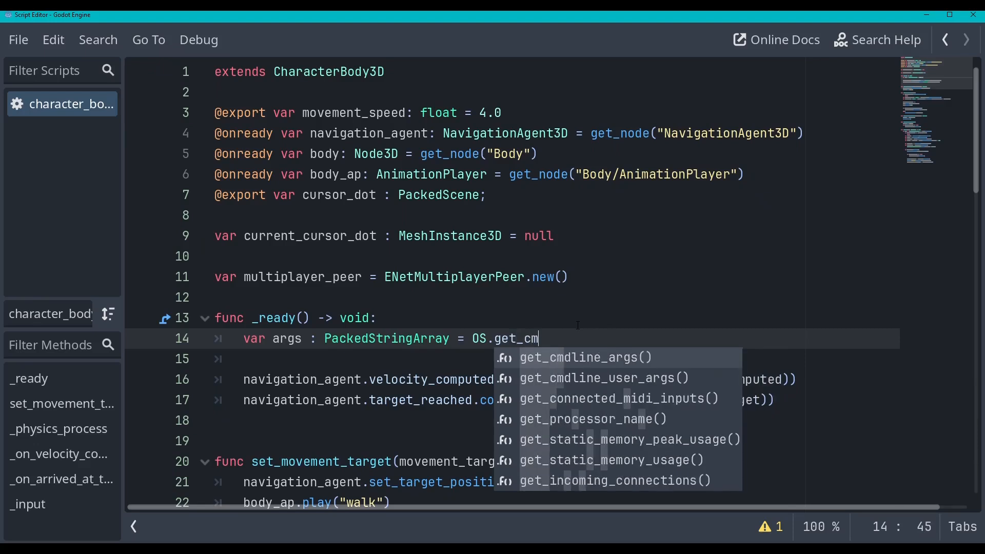
left_click(585, 357)
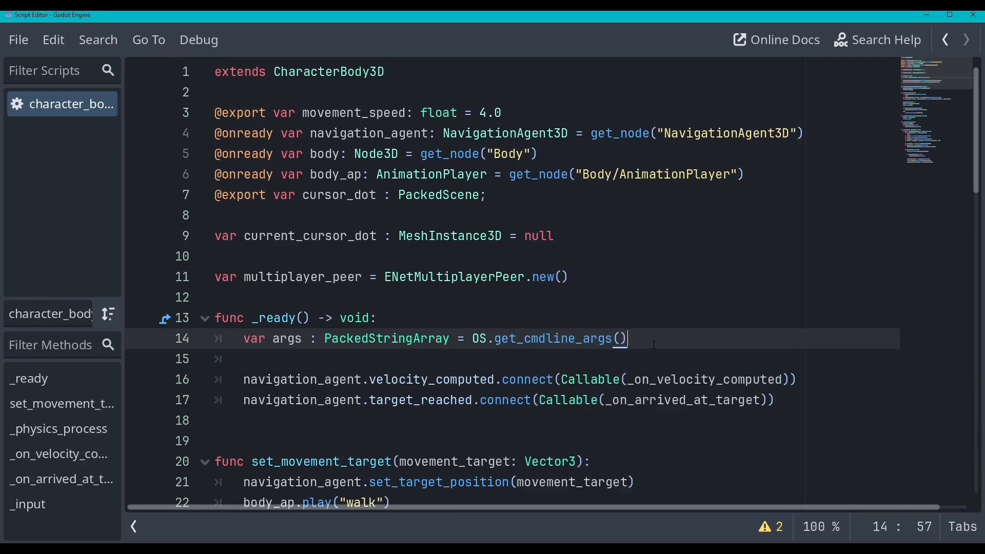
Branch on args.has("server") with create-server and connect-client placeholder comments.
type("if")
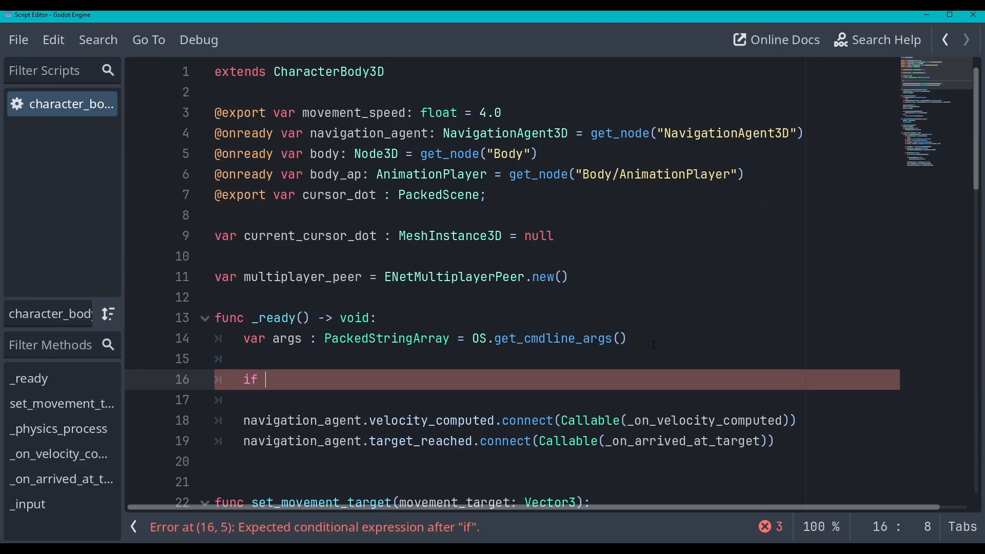
type("args.has(\"server\"):")
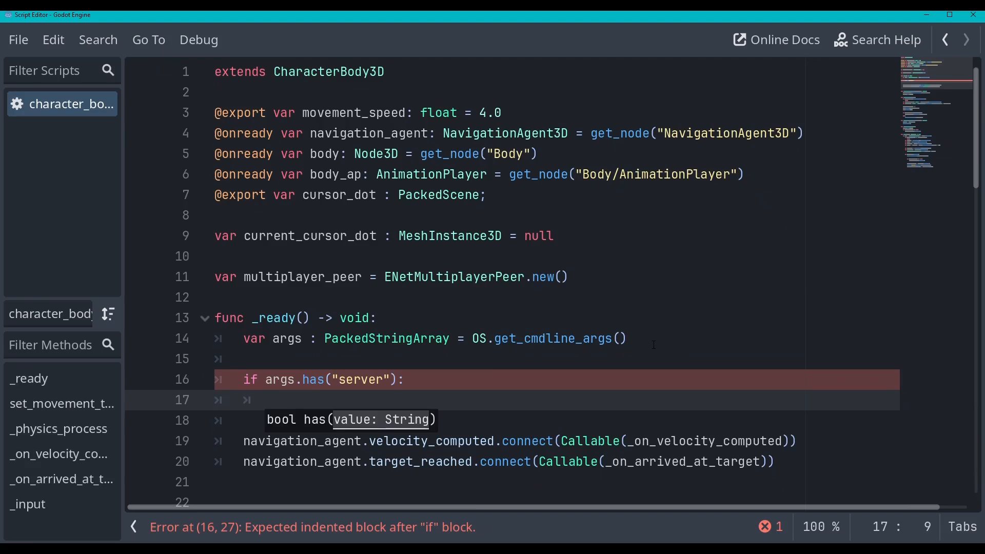
type("# create server")
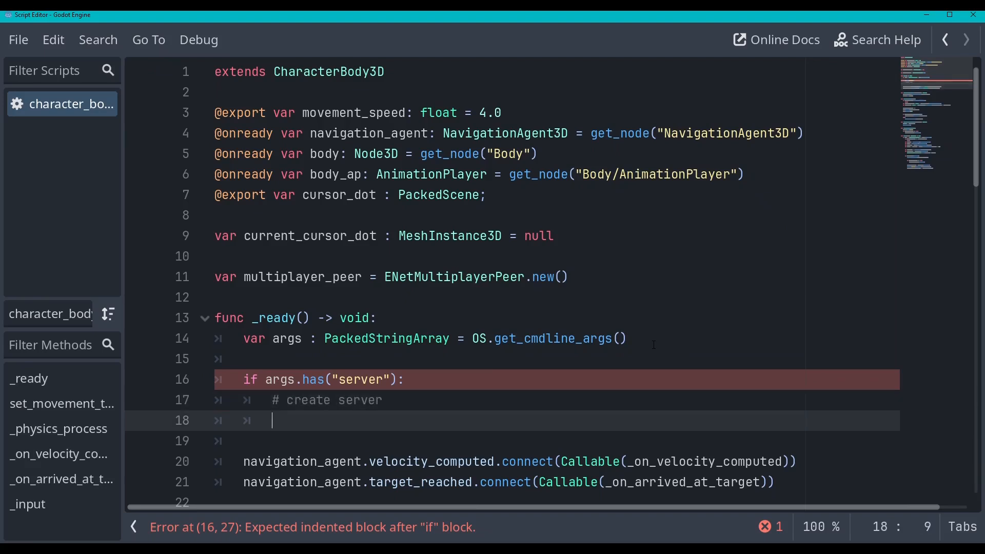
type("else:")
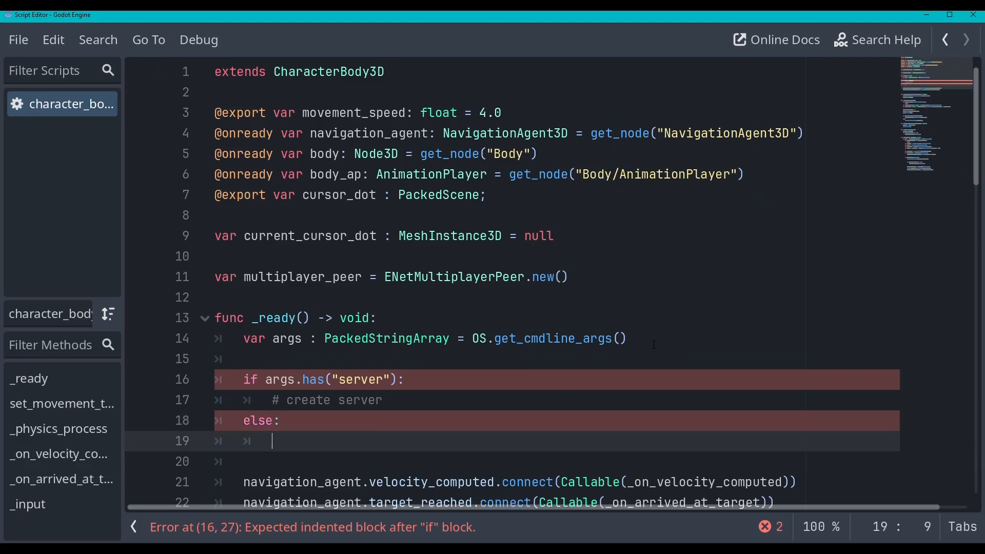
type("# connect client")
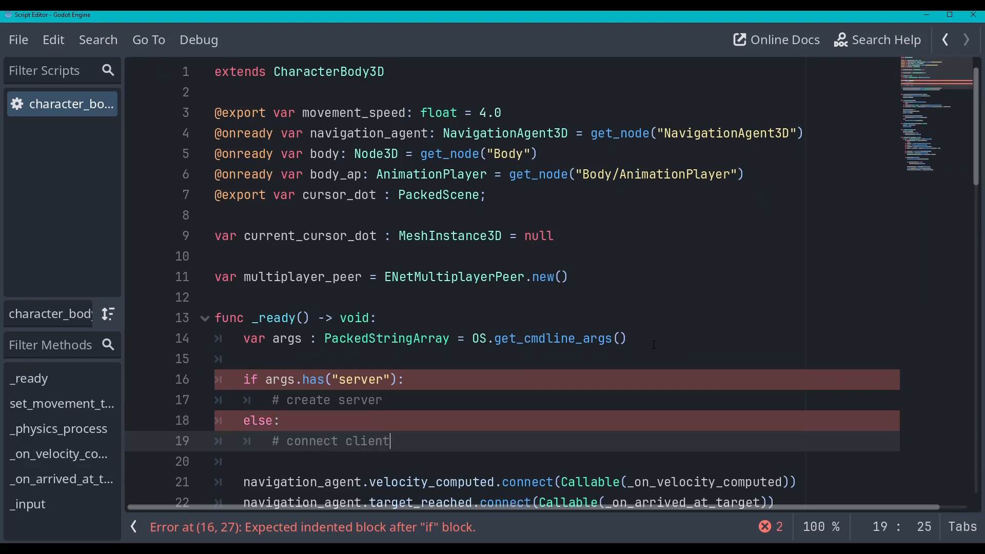
Add a _create_server function that creates the ENet server on port 9999.
scroll("down", 3)
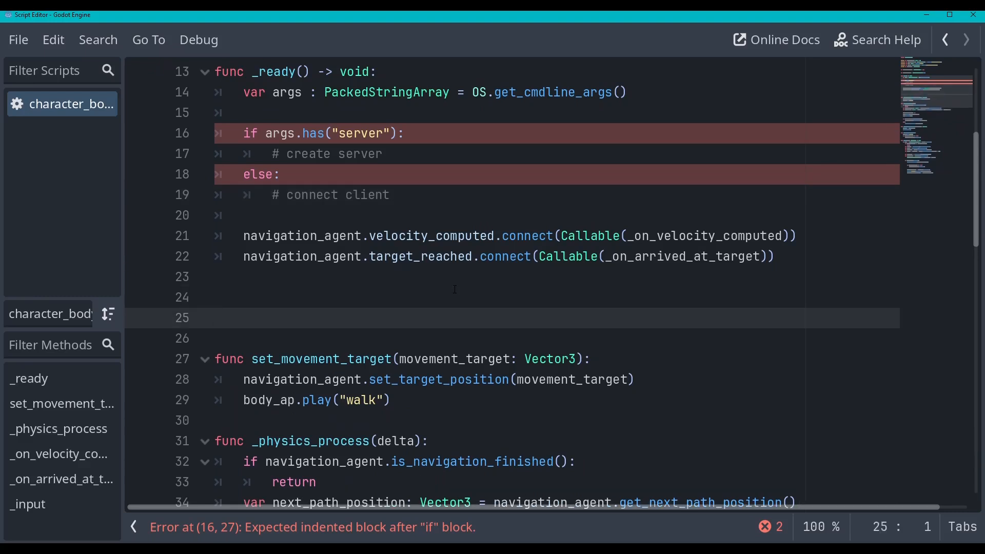
type("fuc")
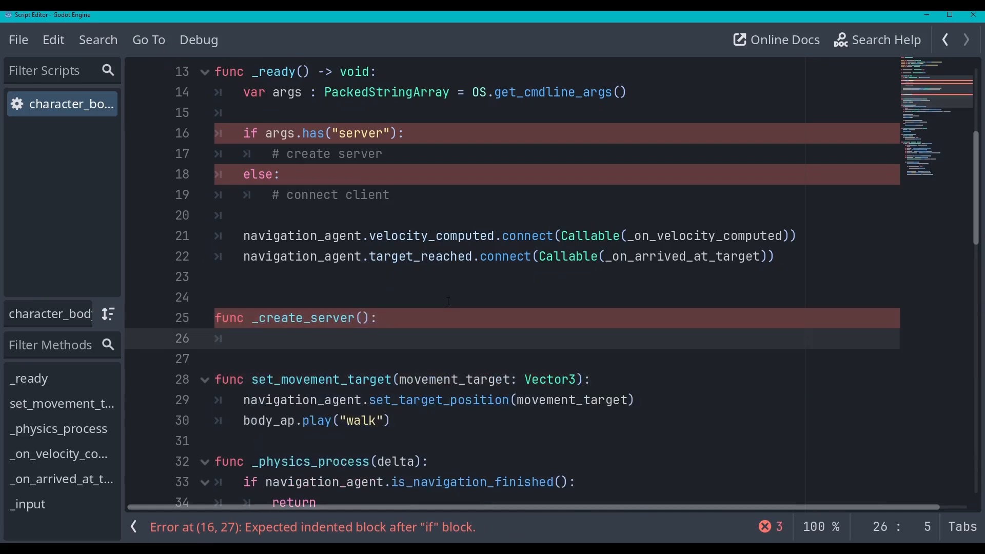
type("multiplayer_peer.create_server(")
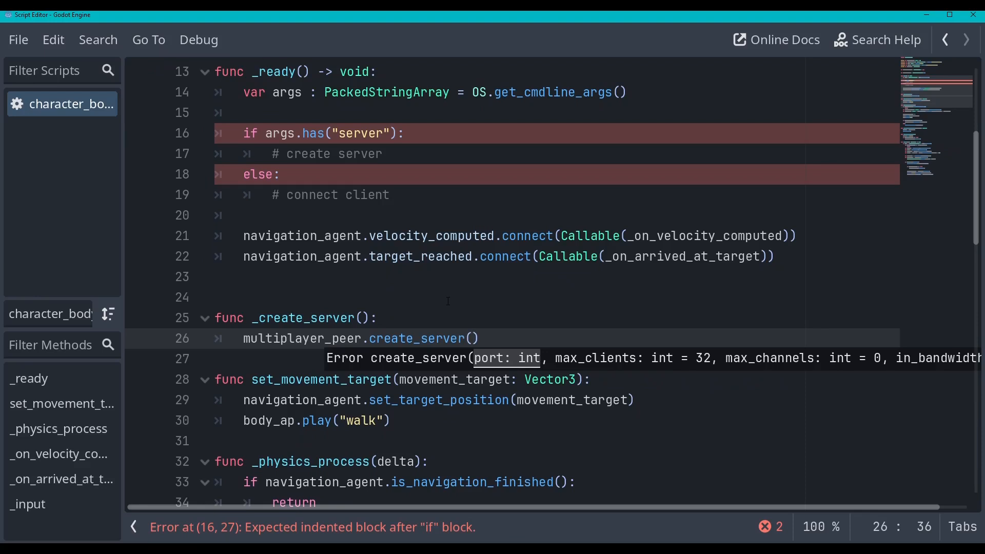
type("9999")
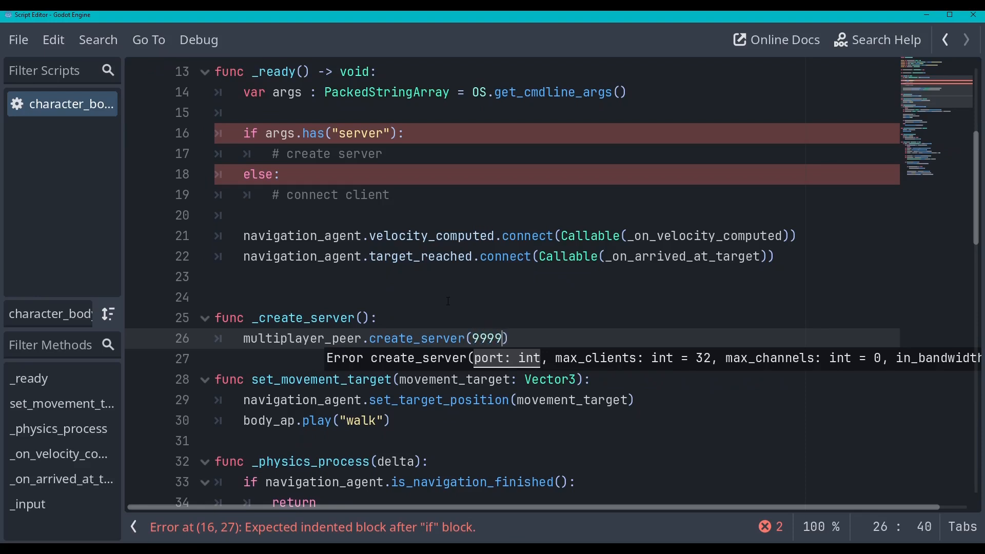
Assign multiplayer_peer to multiplayer.multiplayer_peer inside _create_server.
key("Return")
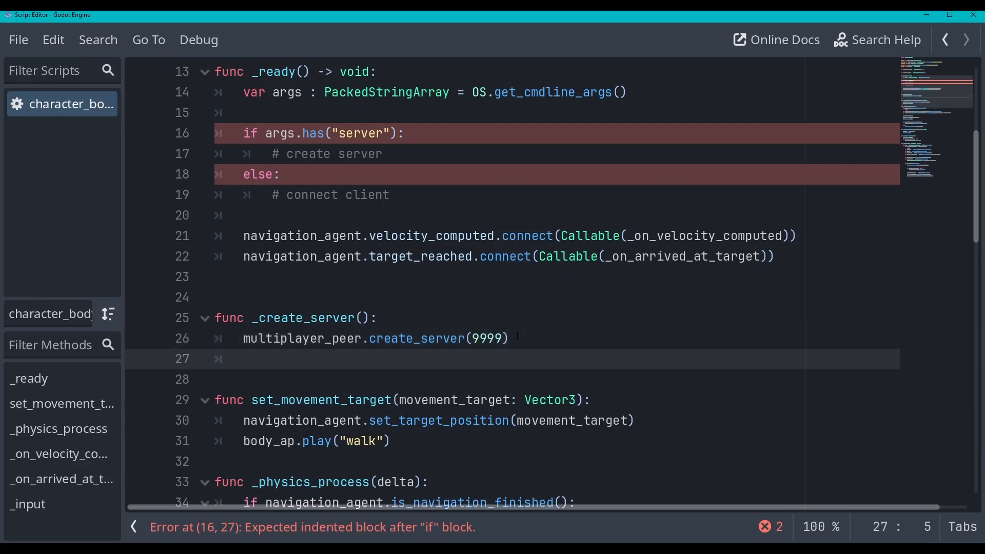
left_click(509, 338)
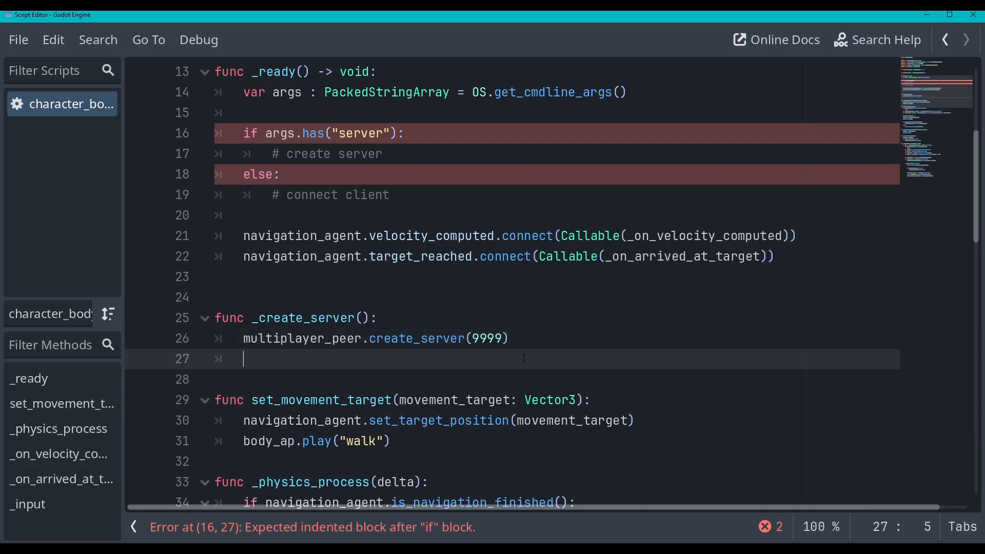
type("m")
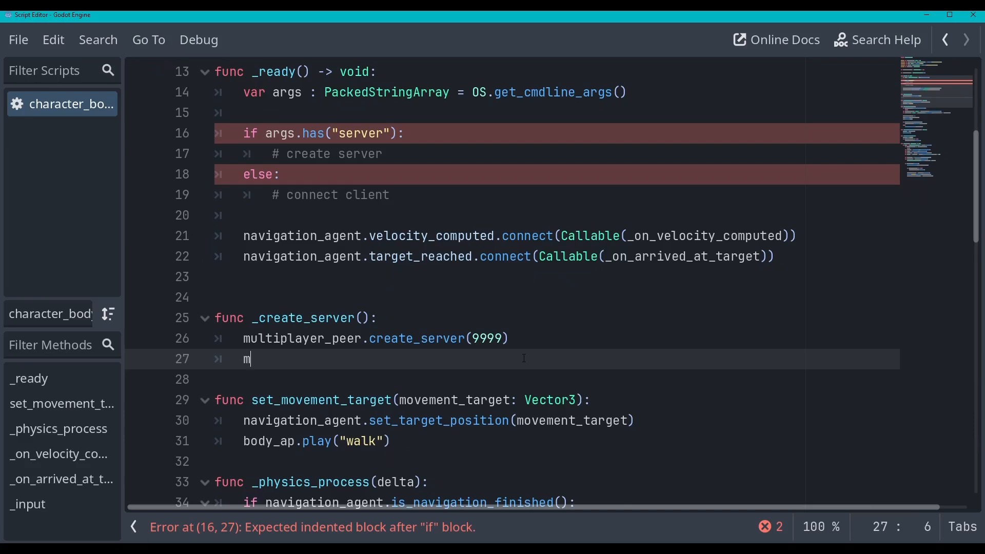
type("ultiplayer.")
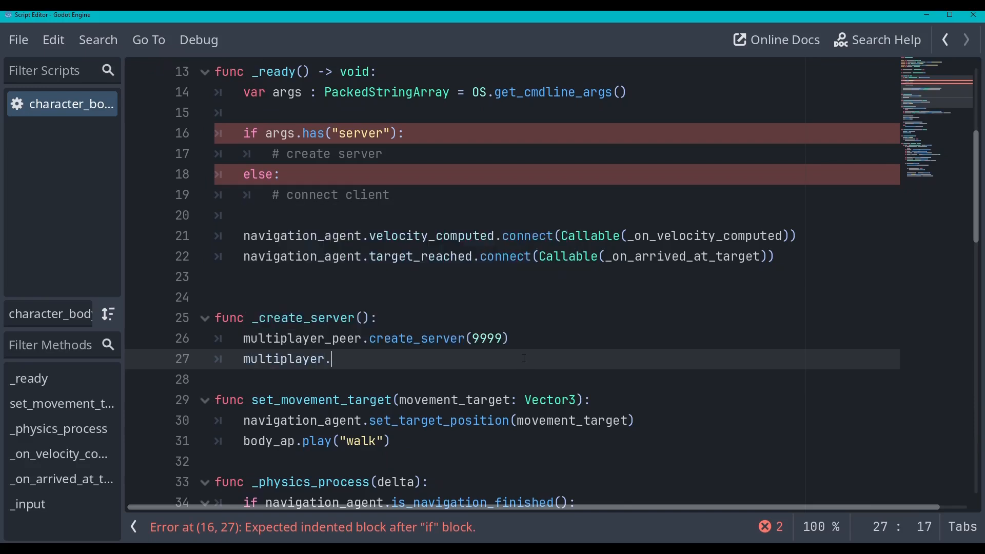
type(".")
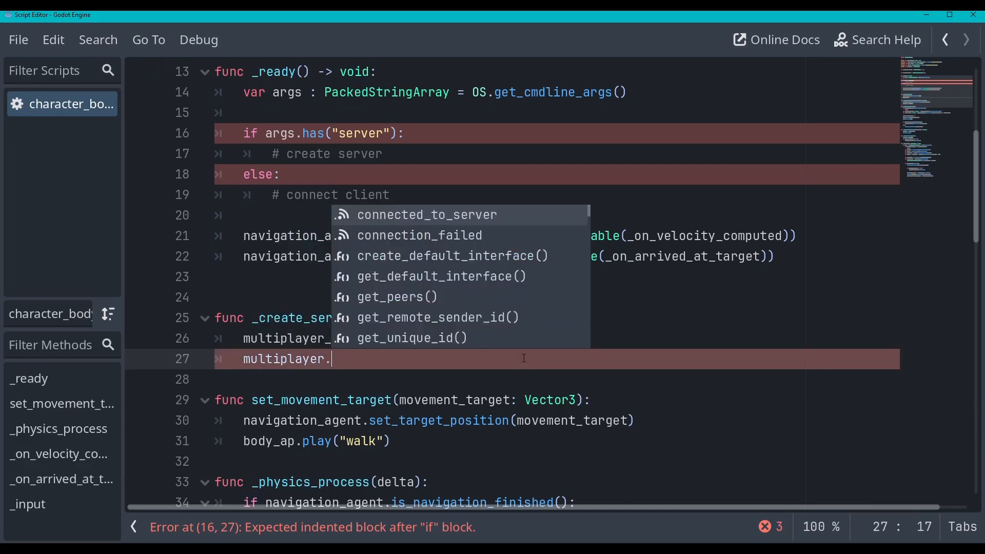
type("m")
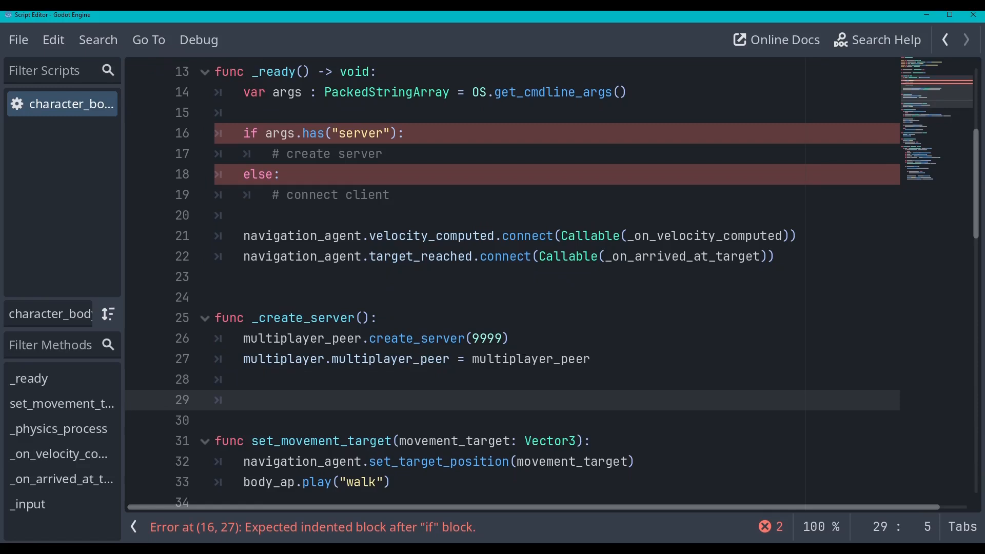
Connect multiplayer.peer_connected and declare func _on_peer_connected(peer_id : int).
scroll("down", 3)
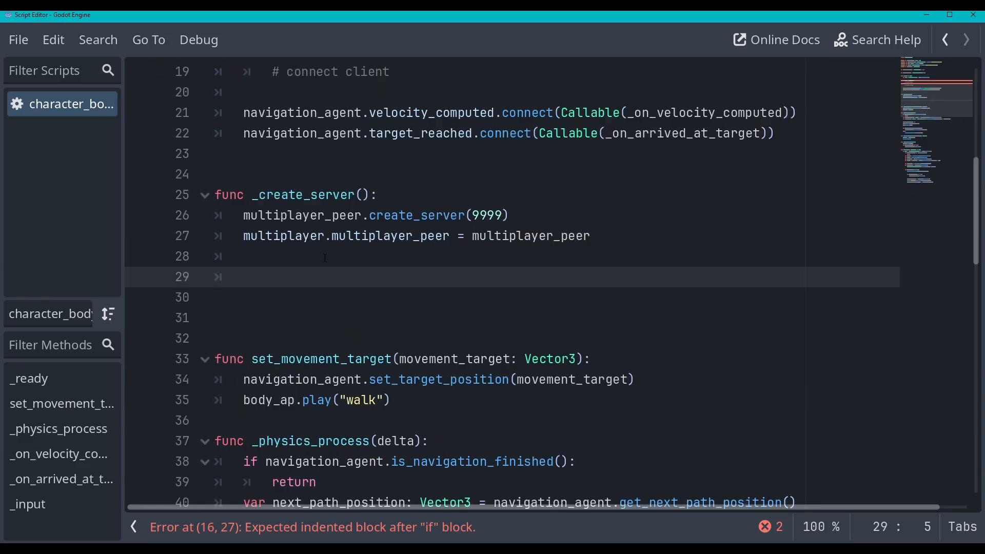
type("multiplayer.peer_connected.connect(")
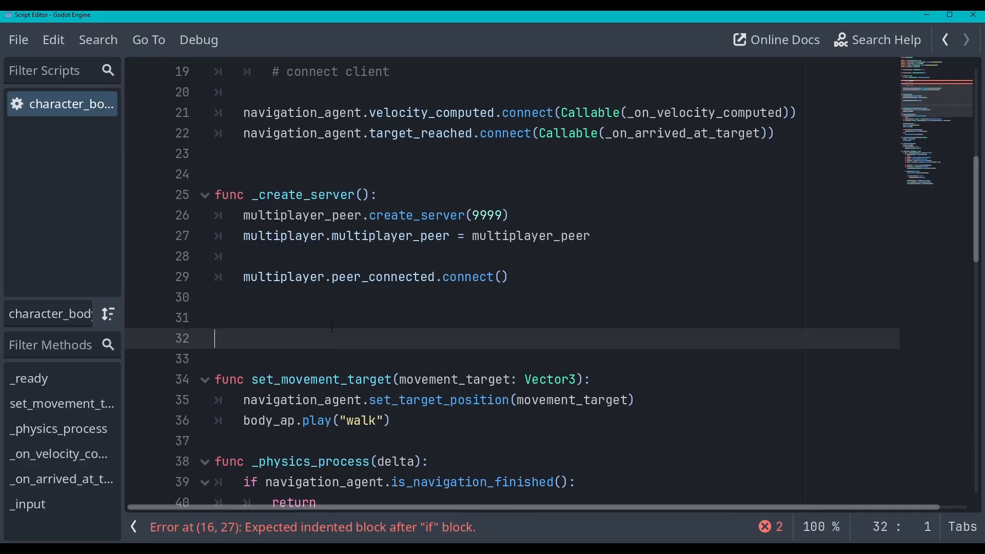
type("func")
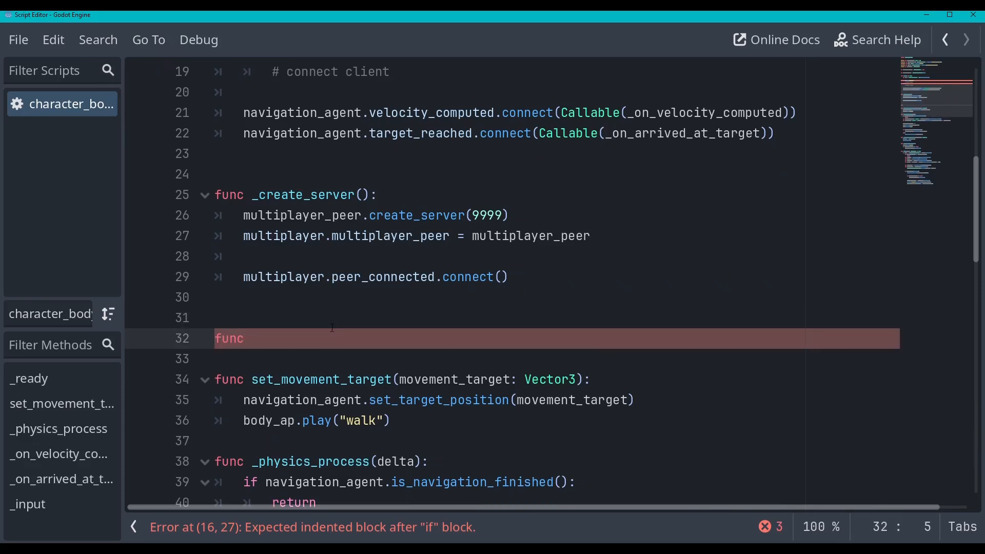
type("_on_pee")
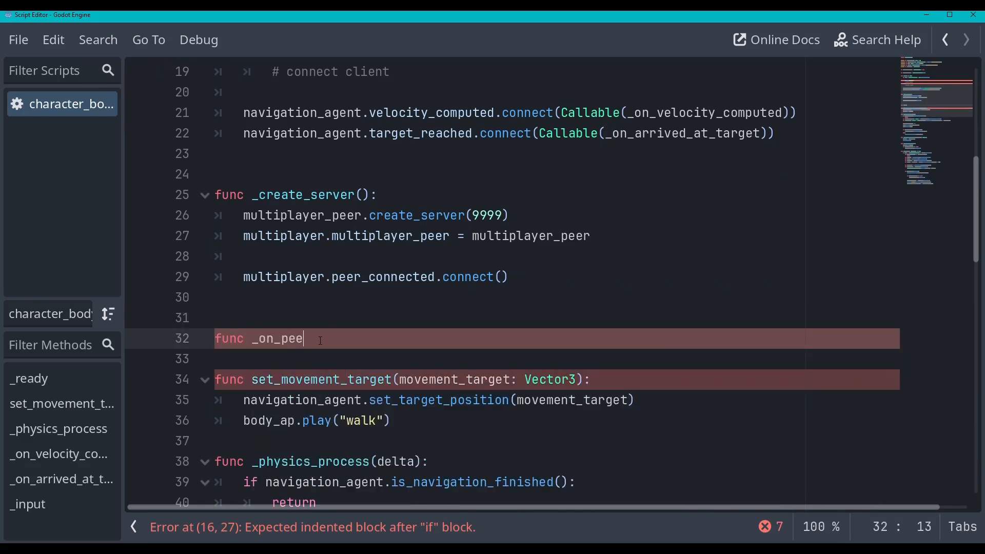
type("r_connected()")
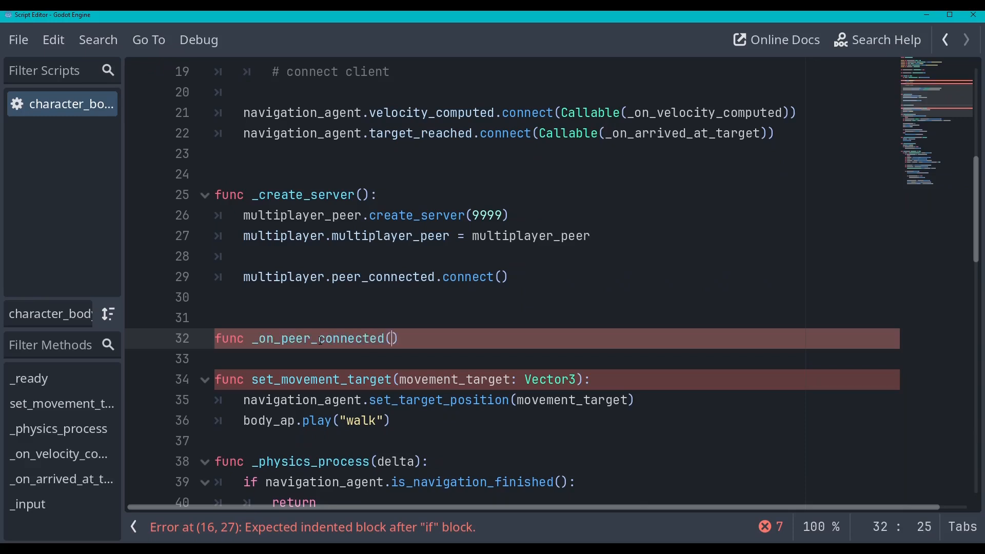
type("peer_id")
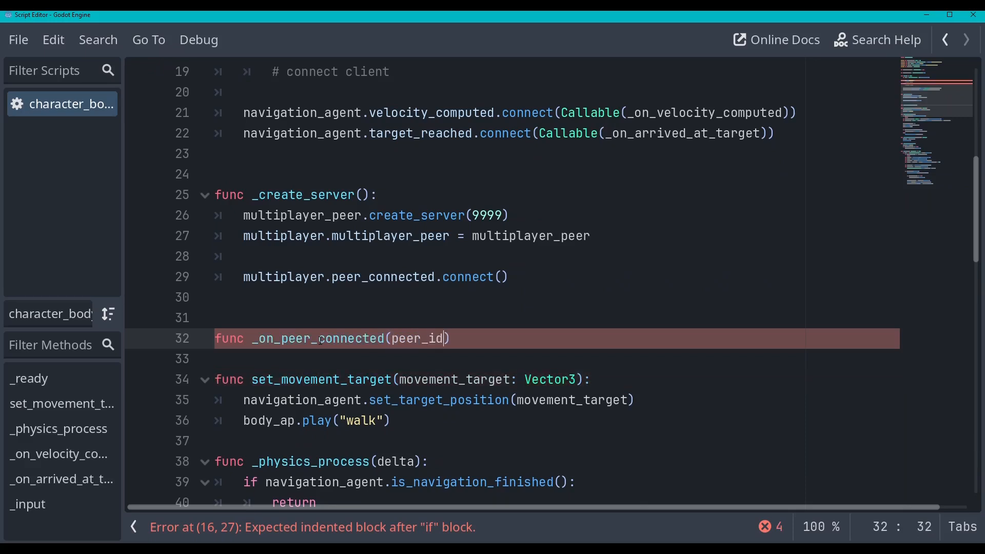
type(": int")
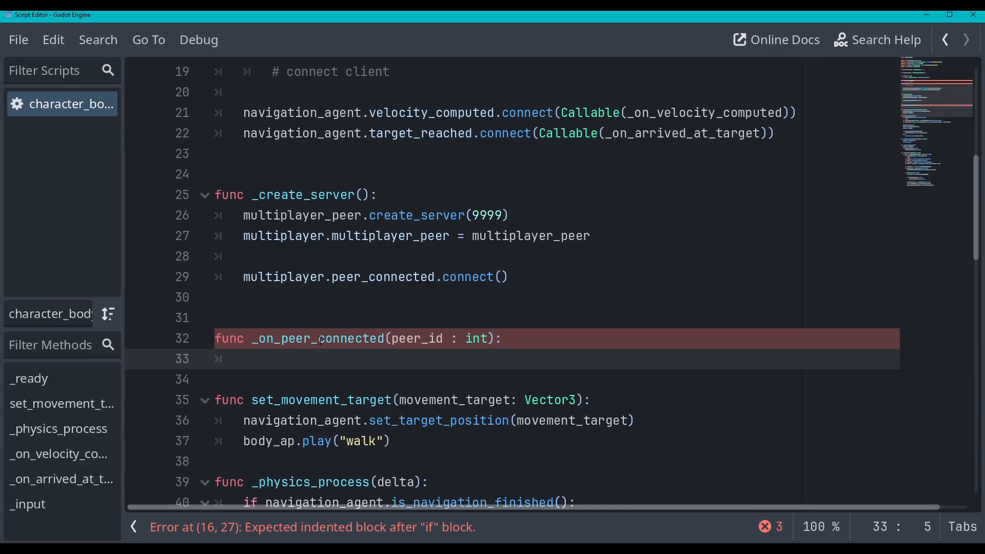
Make _on_peer_connected print "peer with id %s connected" % peer_id.
type("print(\"peer\")")
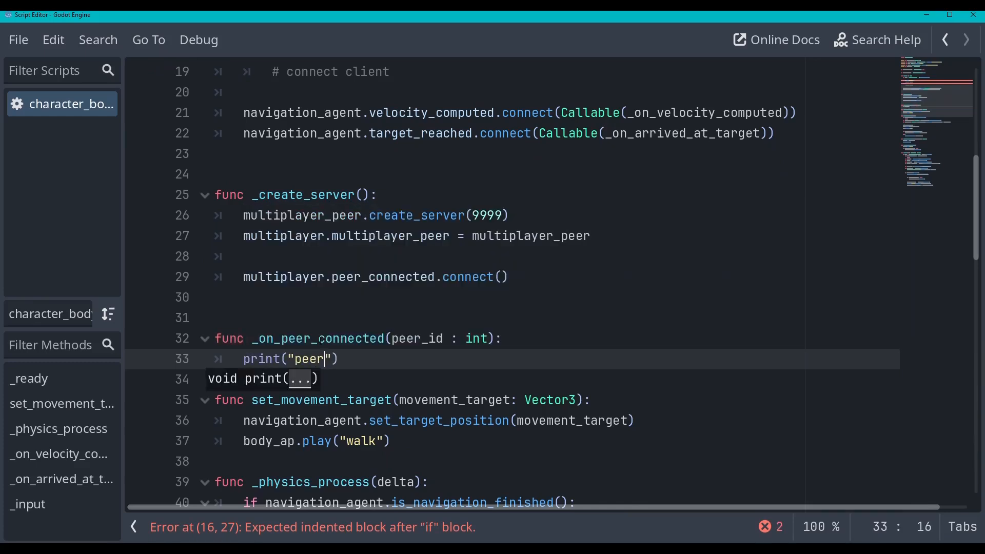
type("with id %s connected")
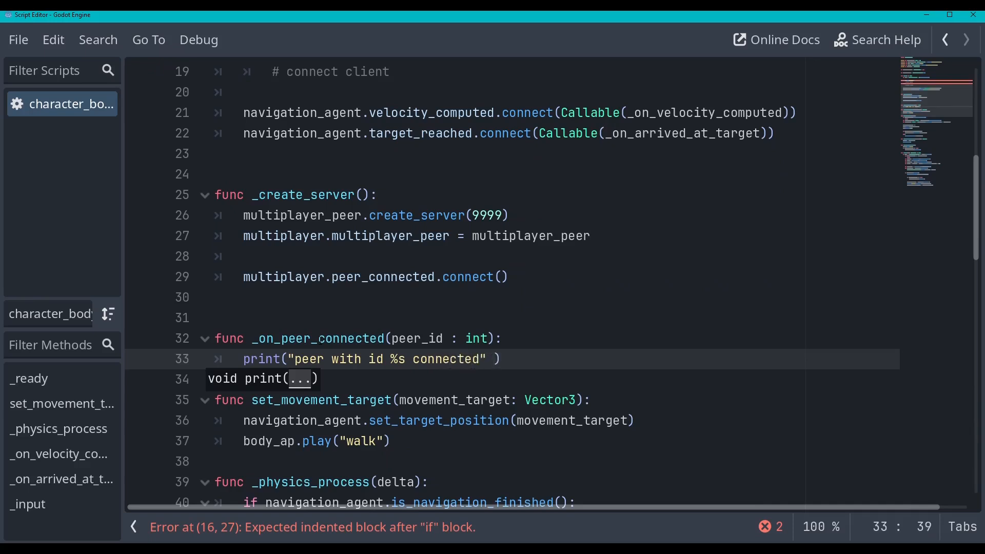
type("% peer_id")
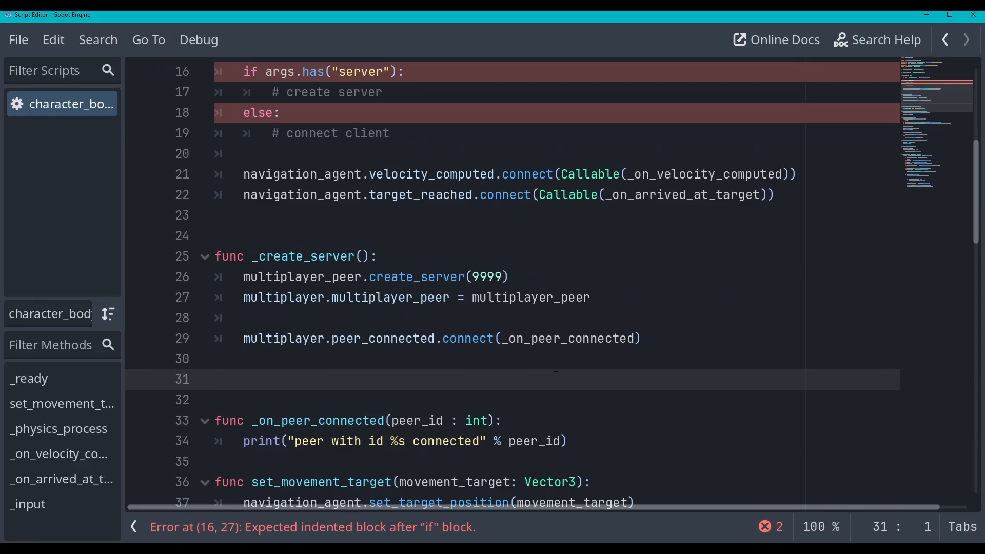
Add a _connect_client function that creates a client for 127.0.0.1 on port 9999.
type("func _conn")
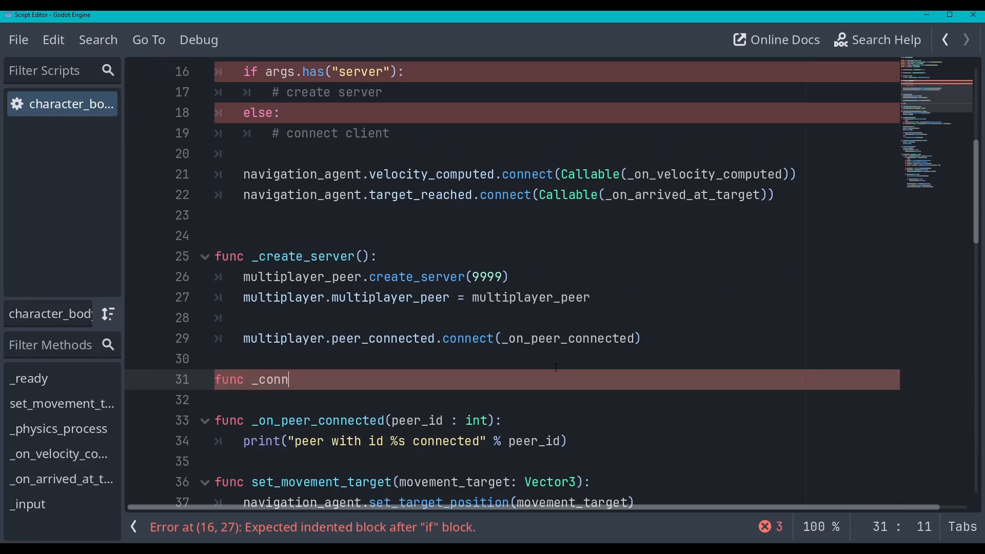
type("ect_client()")
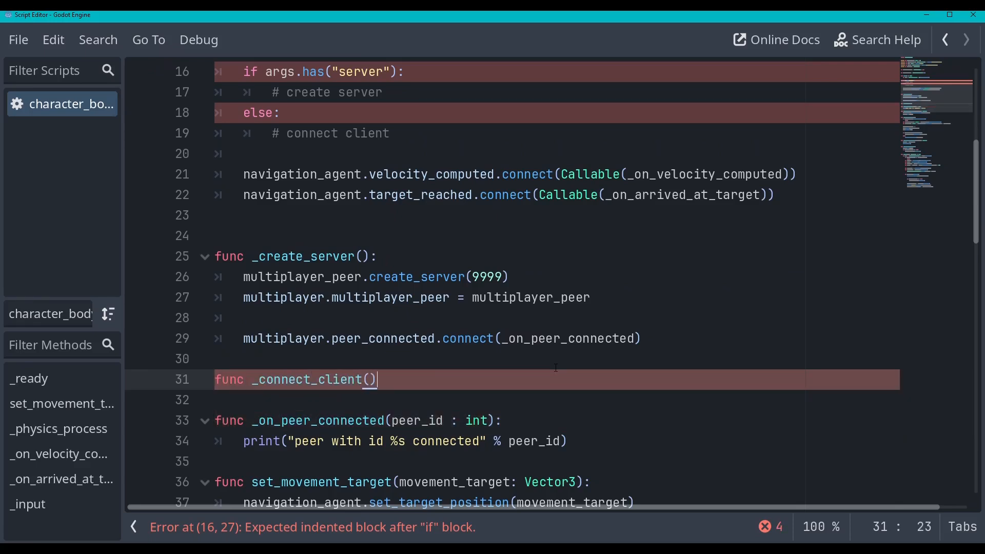
key("enter")
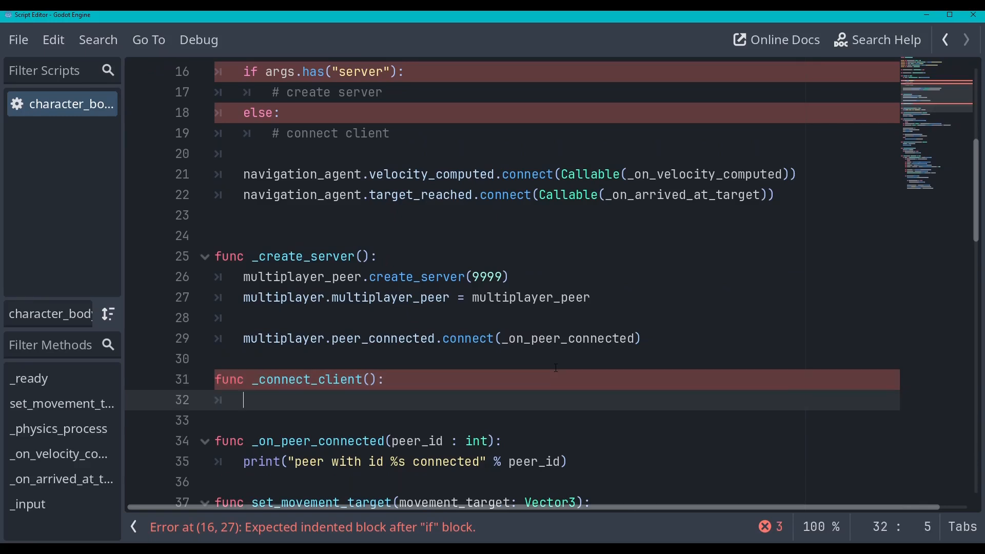
type("multiplayer_peer.create_client(")
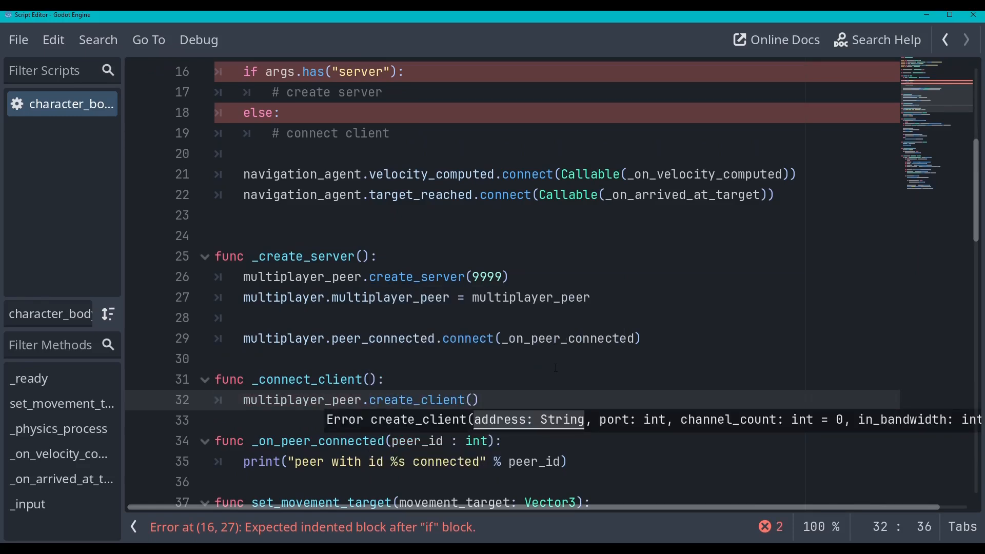
type("\"\"")
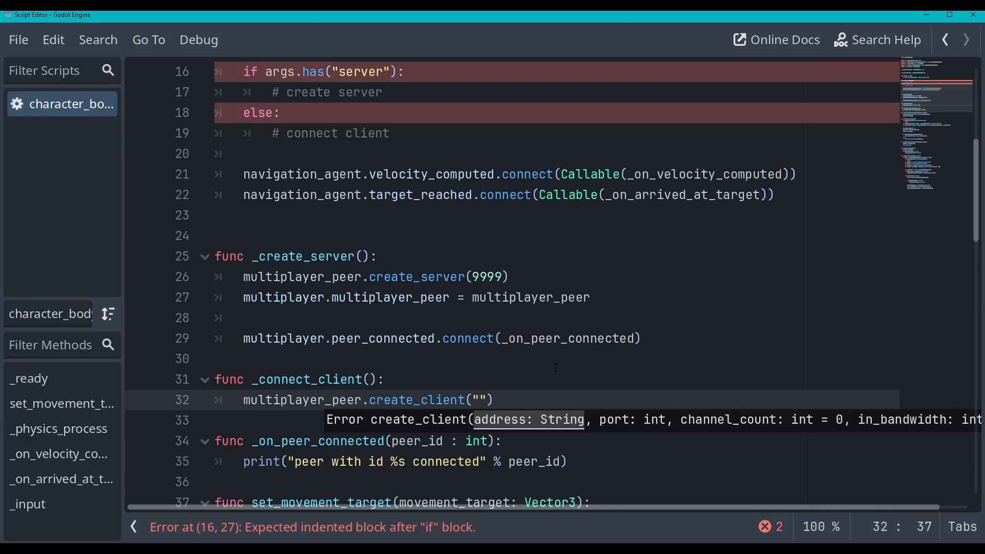
type("127.")
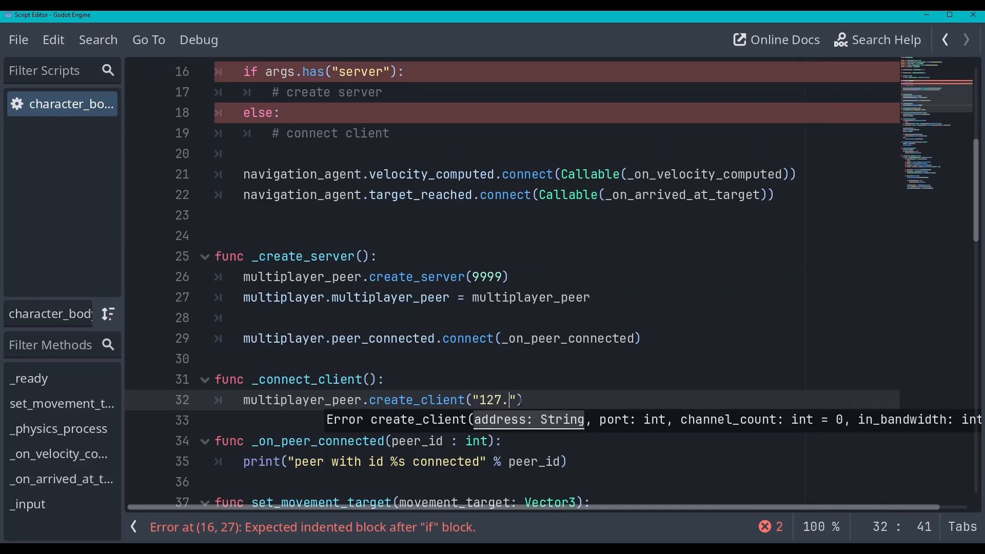
type("0.0")
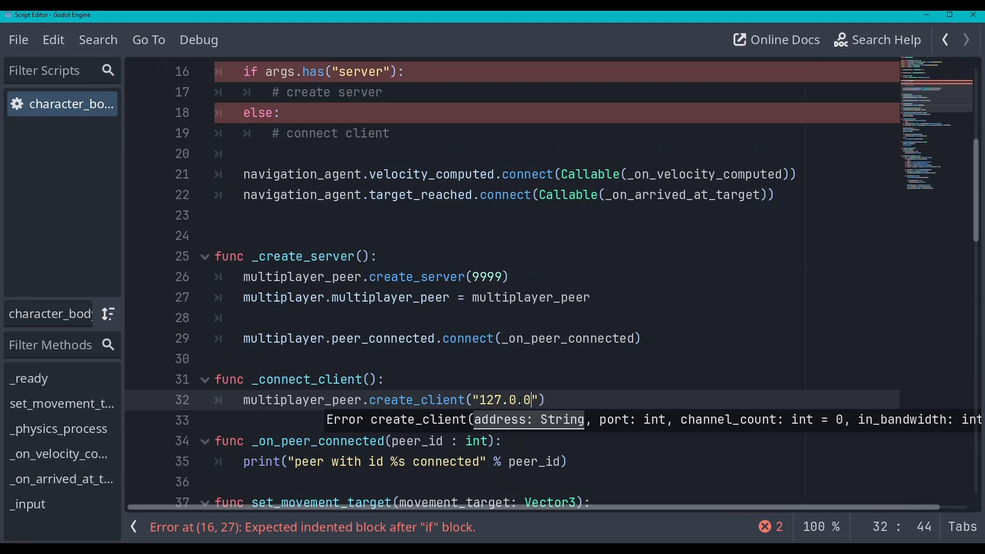
type(".1\",")
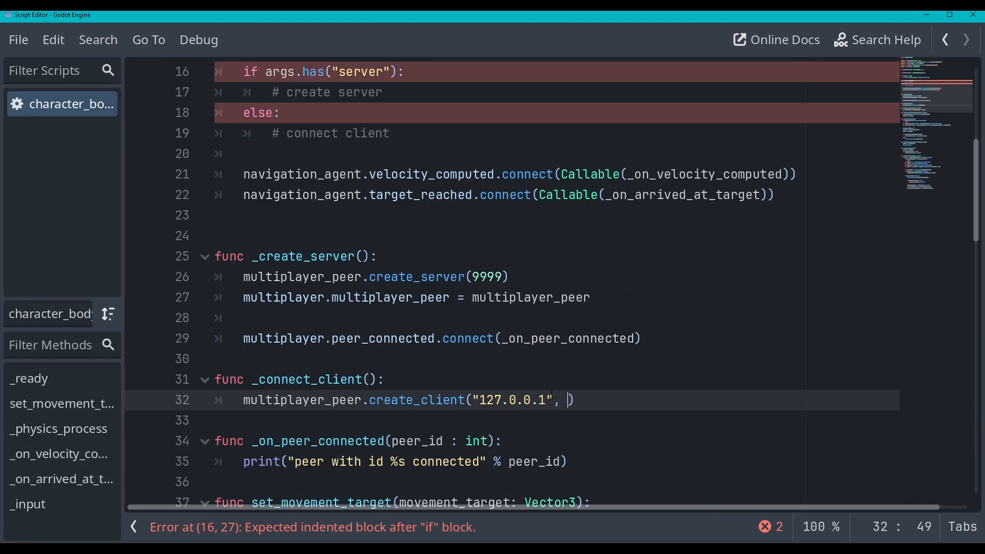
type("9999")
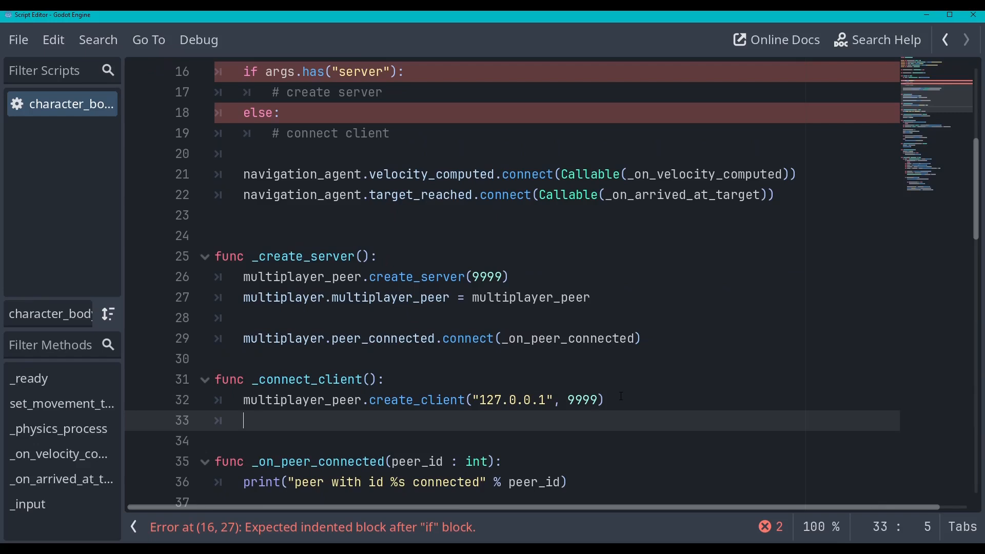
Assign the client as multiplayer peer and begin hooking multiplayer.connected_to_server.
type("mult")
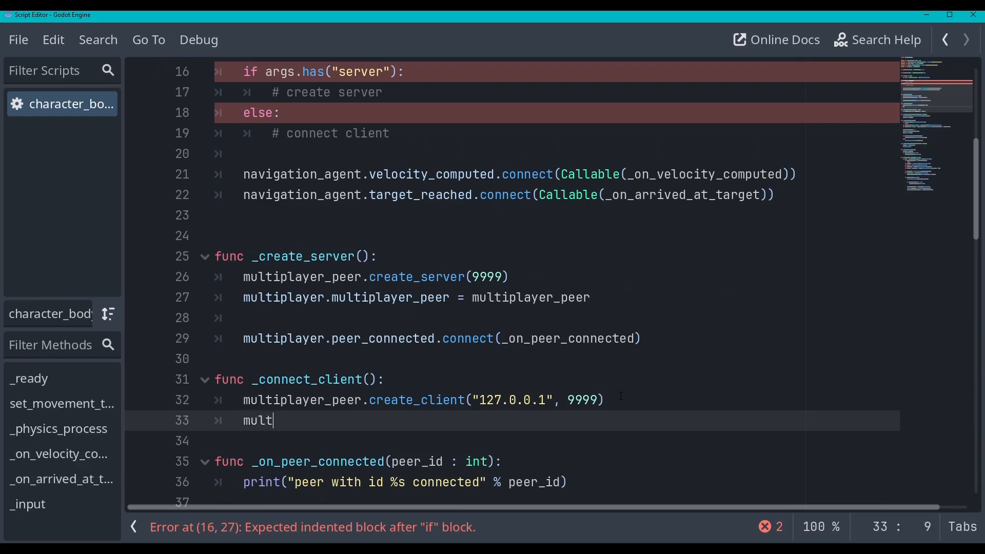
type("iplayer.multiplayer_peer =")
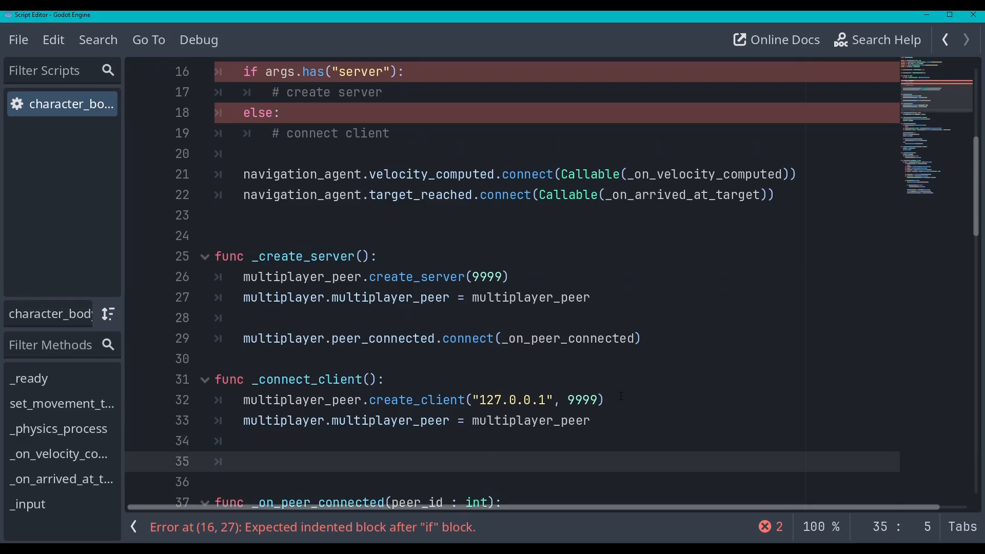
type("multiplayer_peer.c")
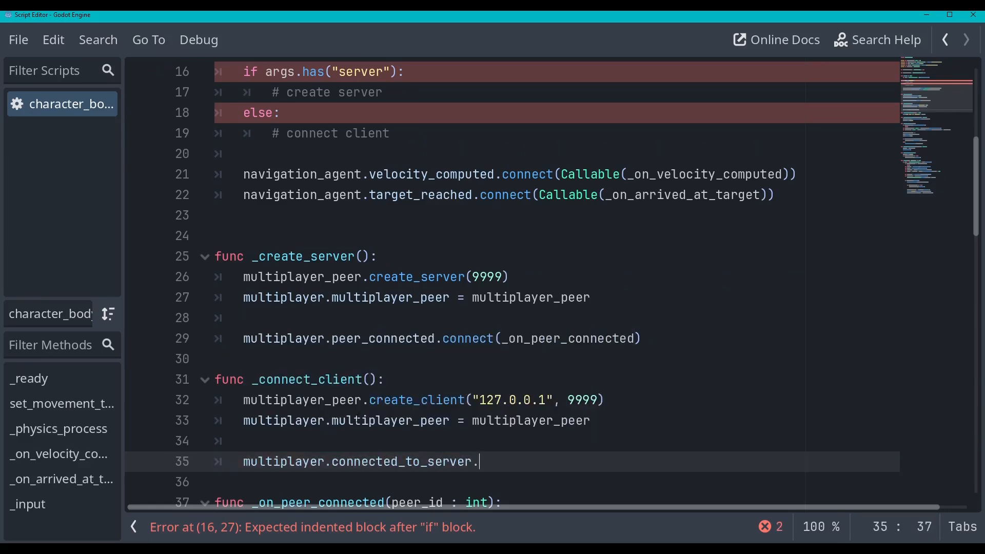
Finish the connected_to_server connect call and add _on_connected_to_server with a partial print message.
type("connect(")
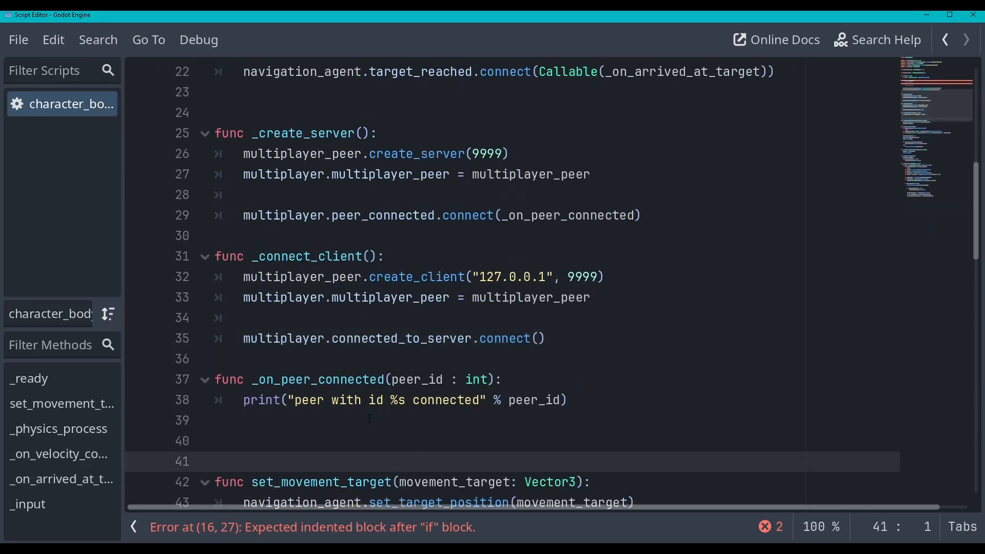
type("fu")
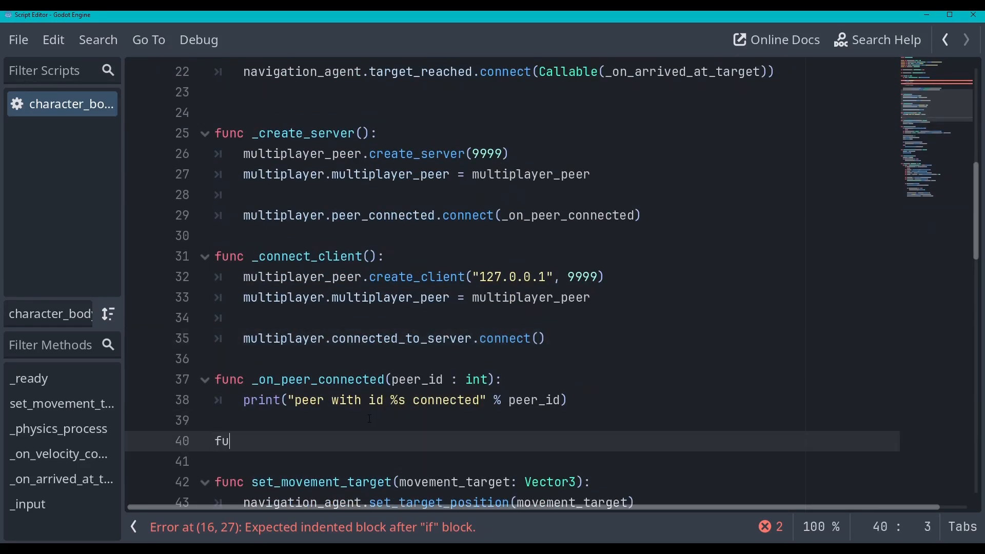
type("nc _on_connected_to_ser")
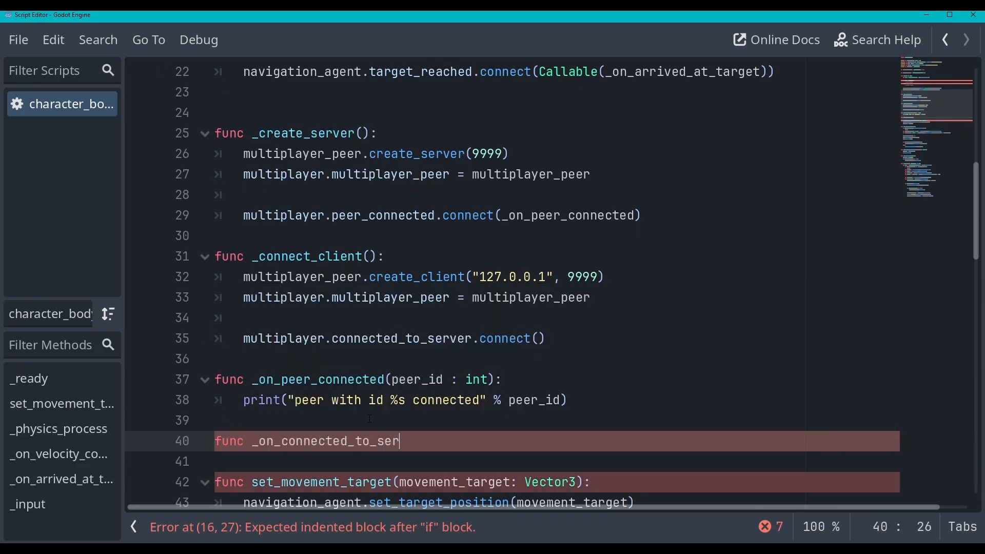
type("ver():")
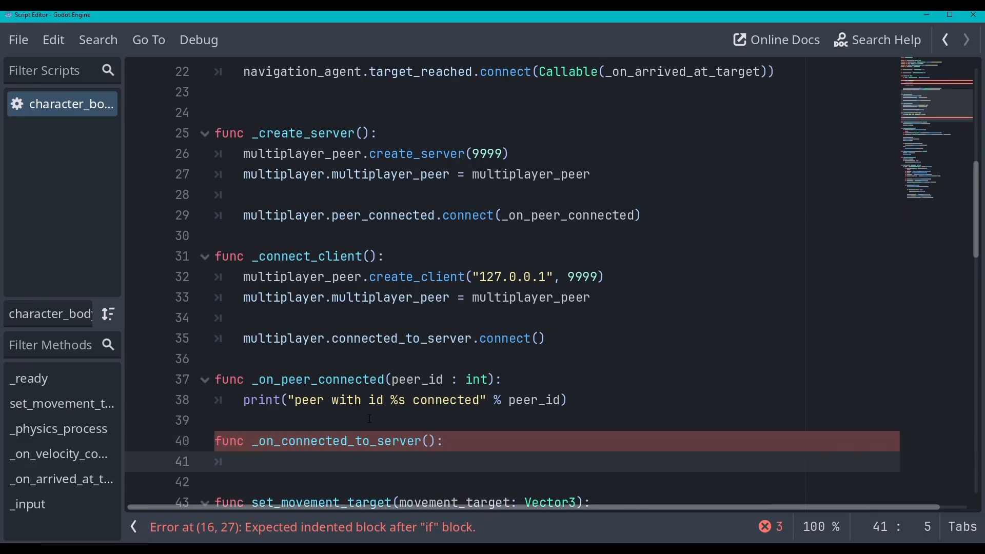
type("print(\"Ive \"")
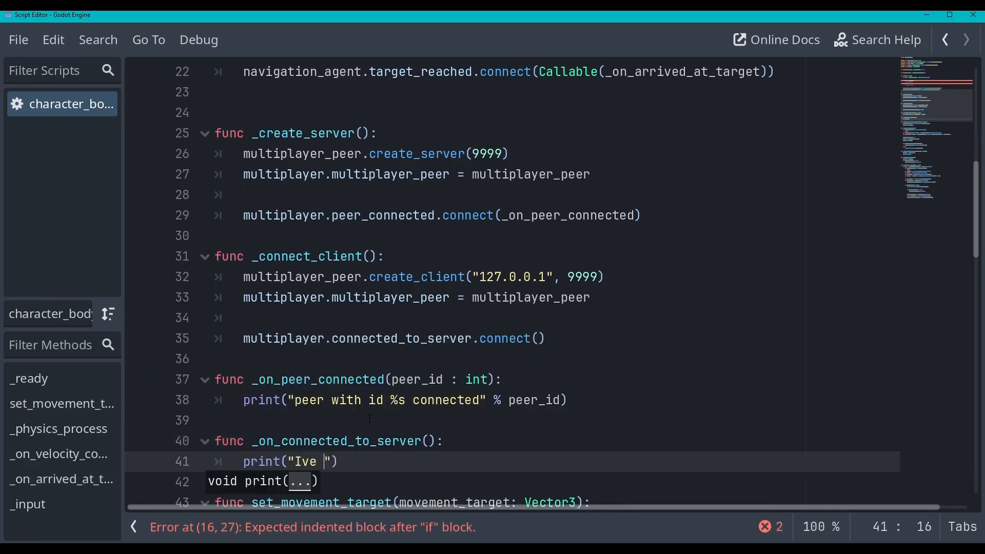
type("connected to the")
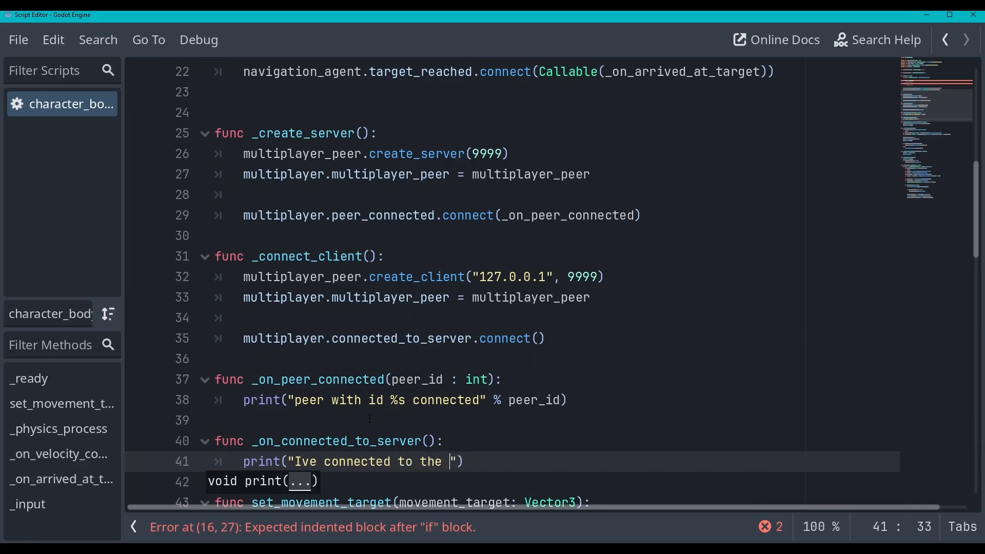
Call _create_server() and _connect_client() in _ready's branches and pass _on_connected_to_server to connect().
scroll("up", 3)
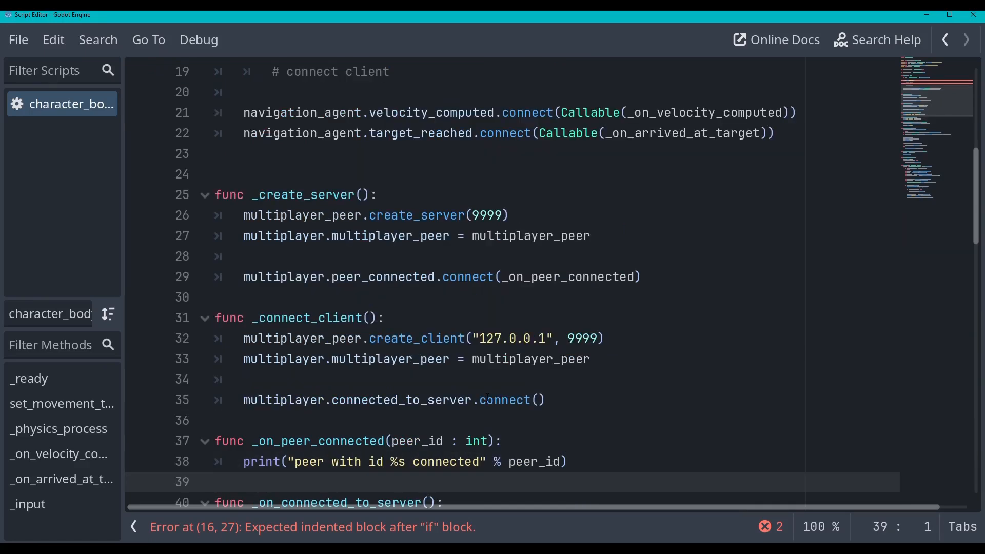
scroll("up", 3)
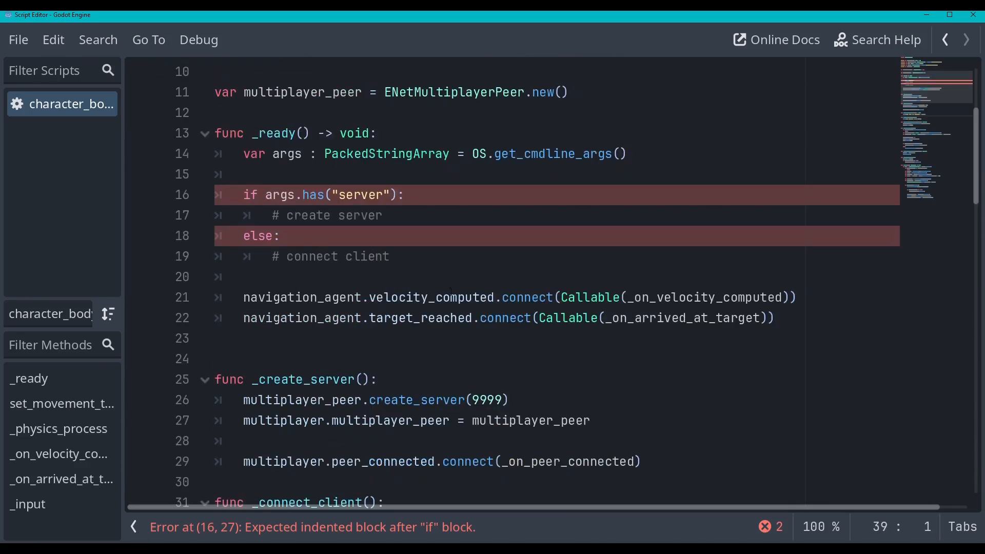
double_click(304, 379)
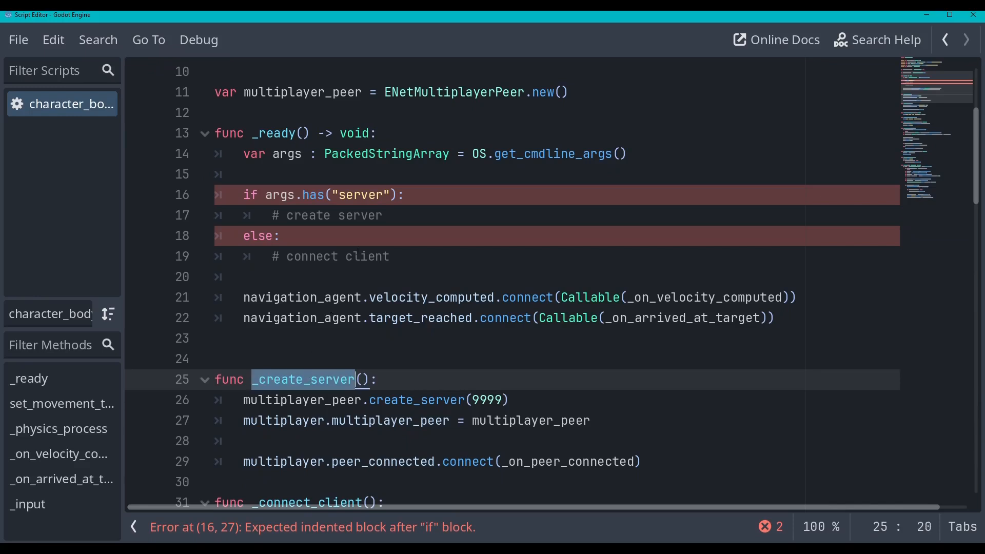
type("_create_server()")
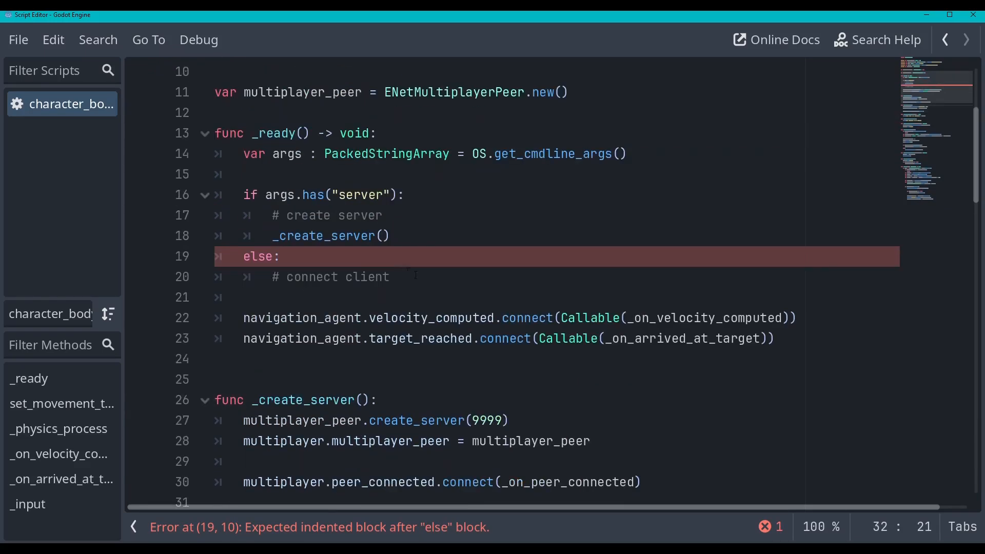
type("_connect_client()")
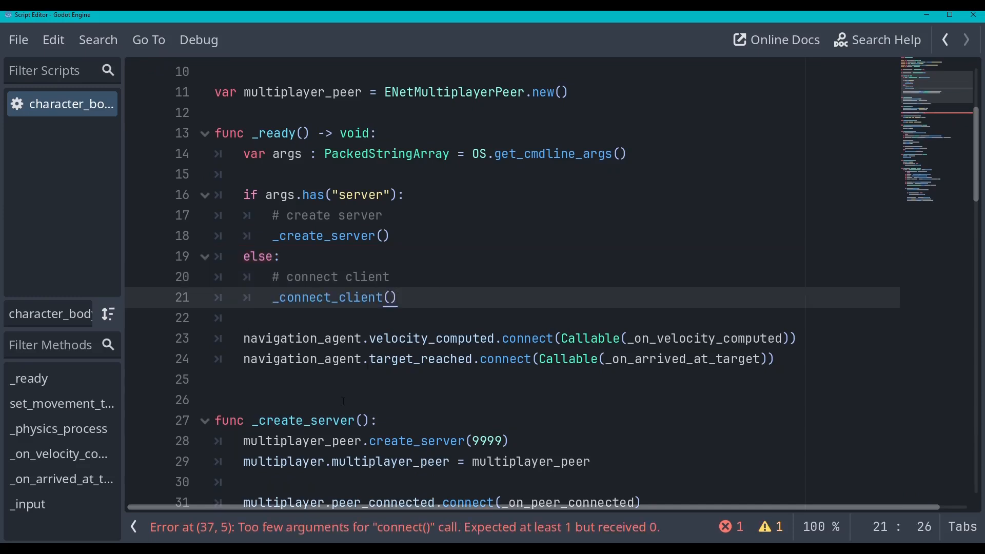
scroll("down", 3)
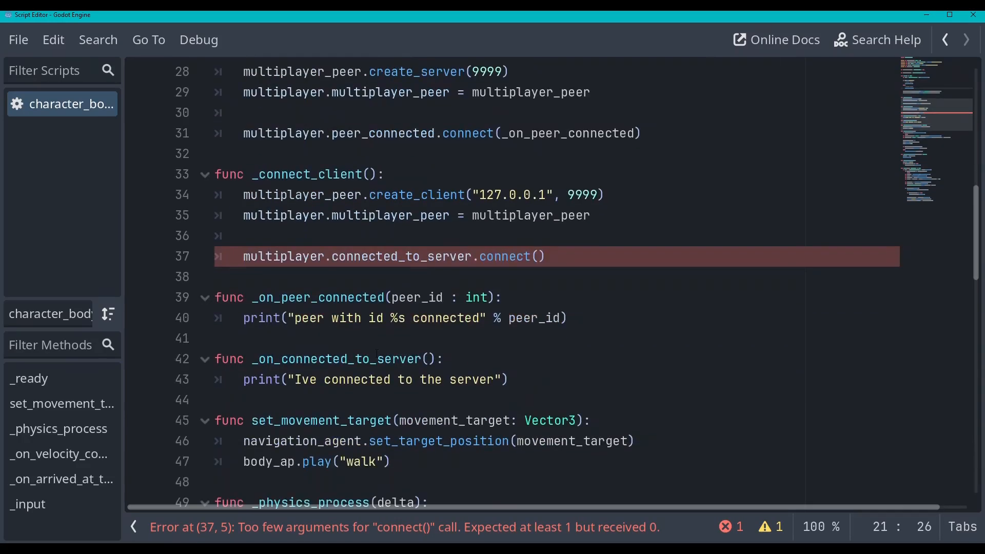
double_click(338, 359)
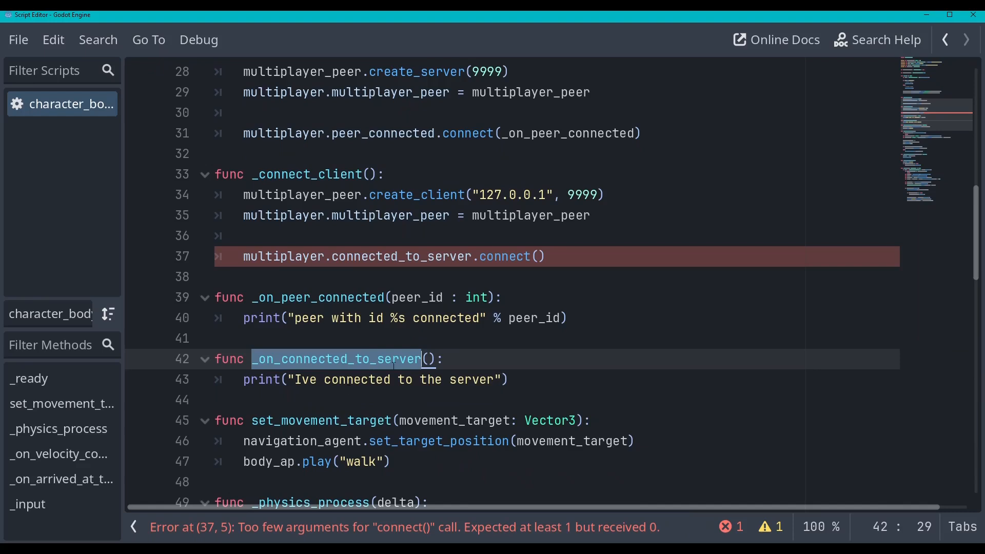
type("_on_connected_to_server")
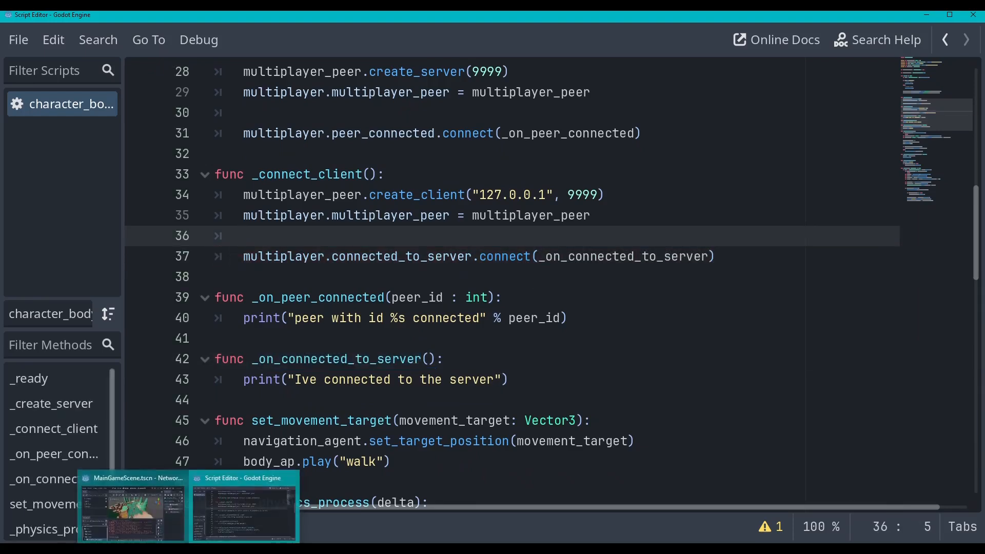
Configure two run instances with overridden launch arguments, giving the first instance "server".
left_click(132, 506)
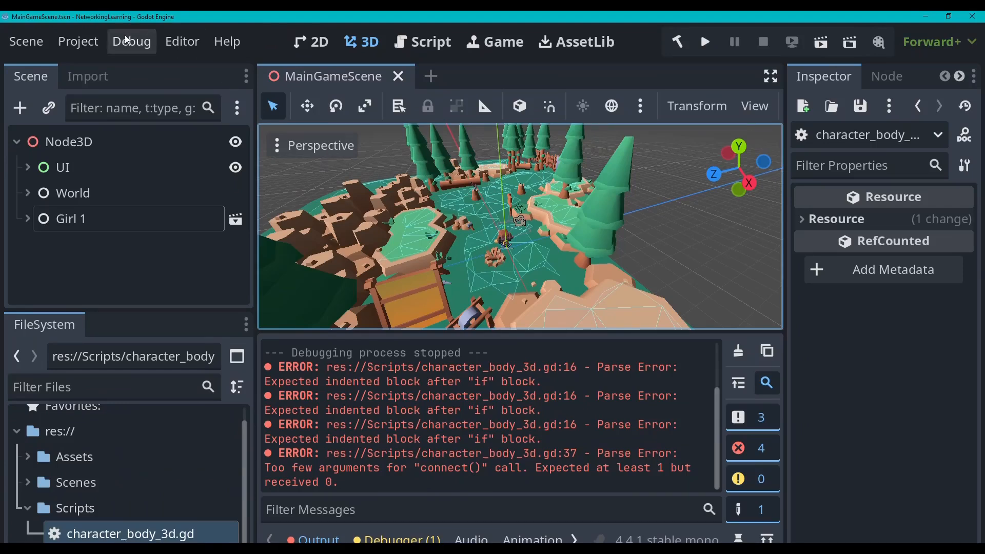
left_click(132, 42)
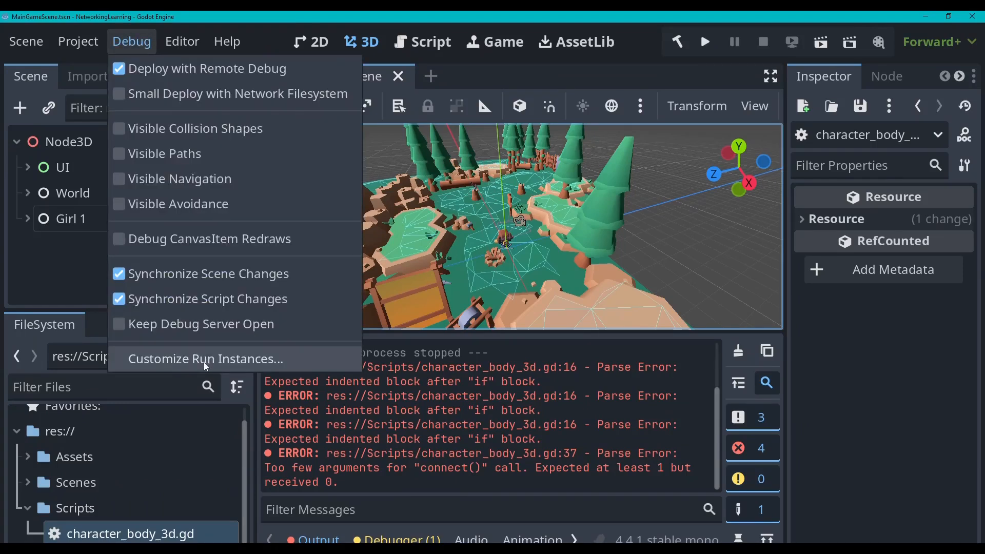
left_click(204, 359)
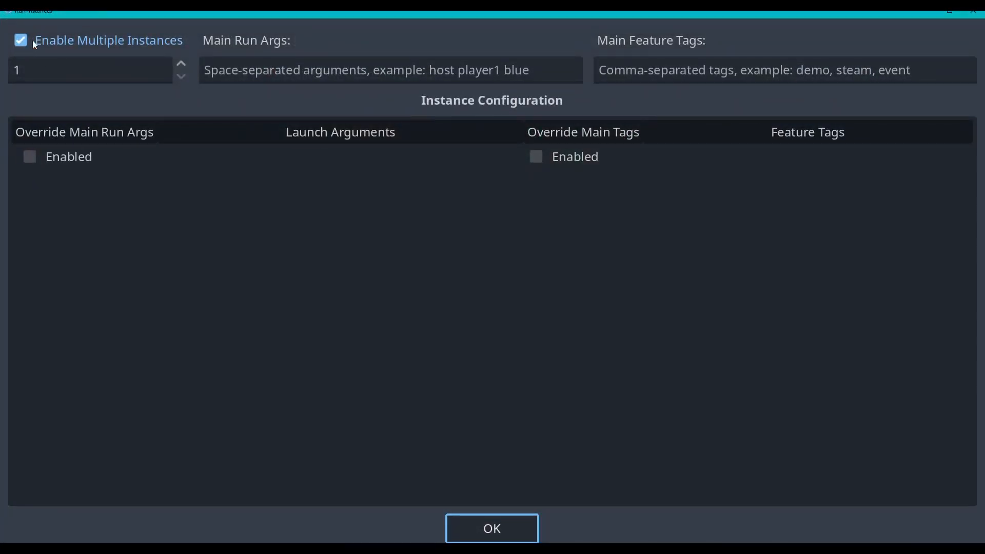
left_click(90, 70)
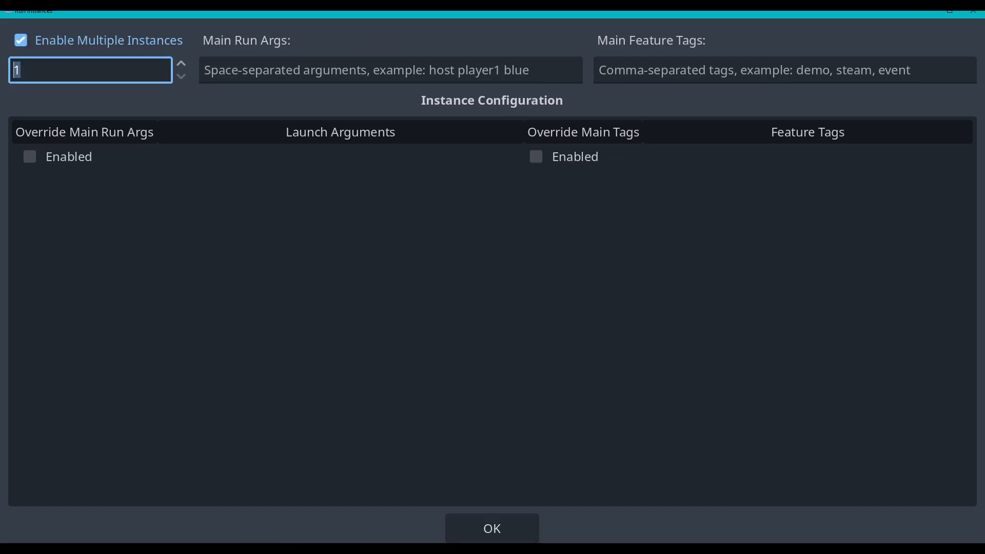
left_click(182, 60)
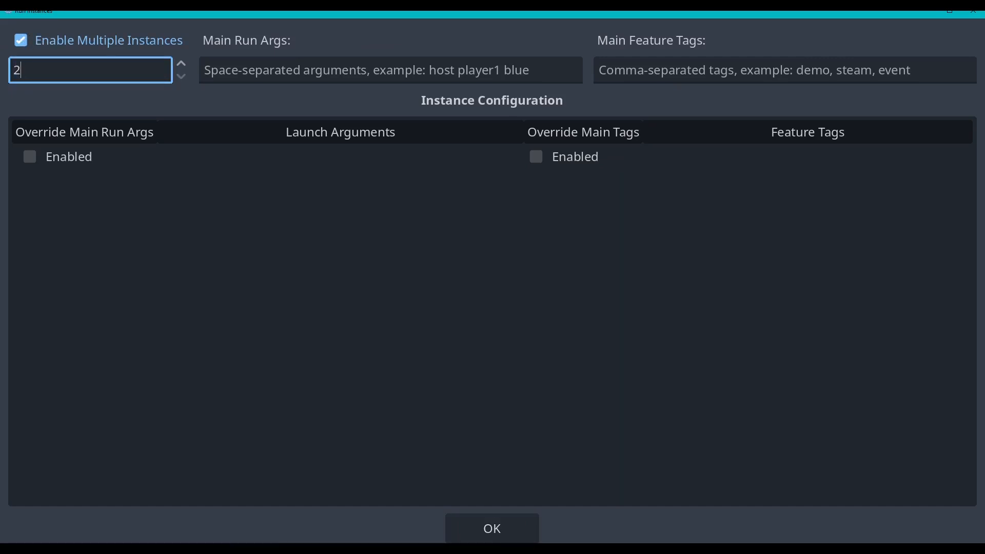
left_click(30, 157)
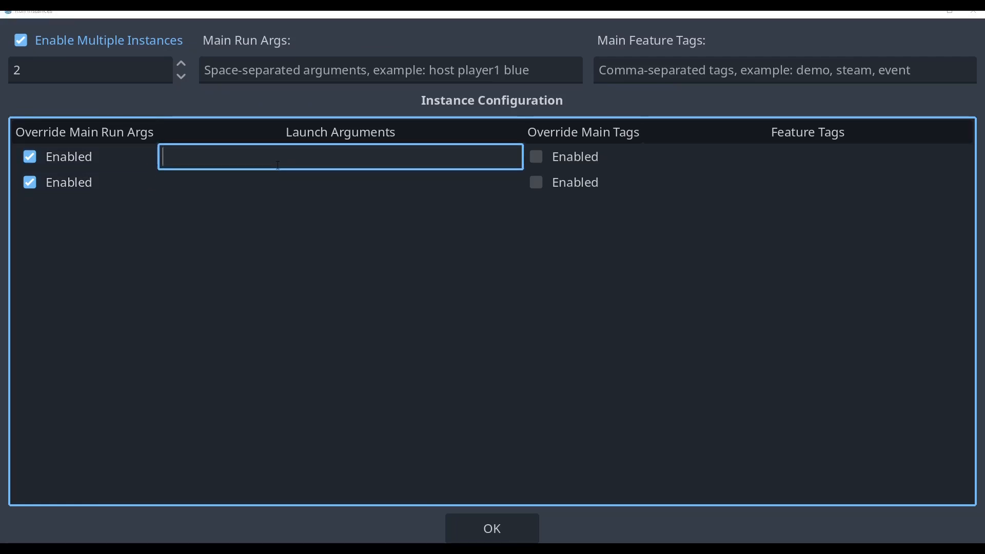
type("server")
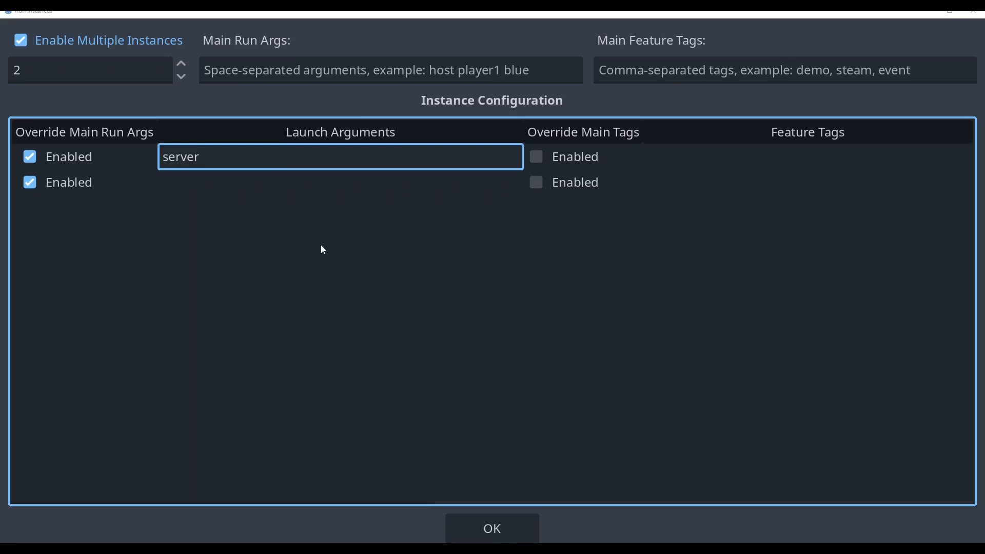
left_click(493, 529)
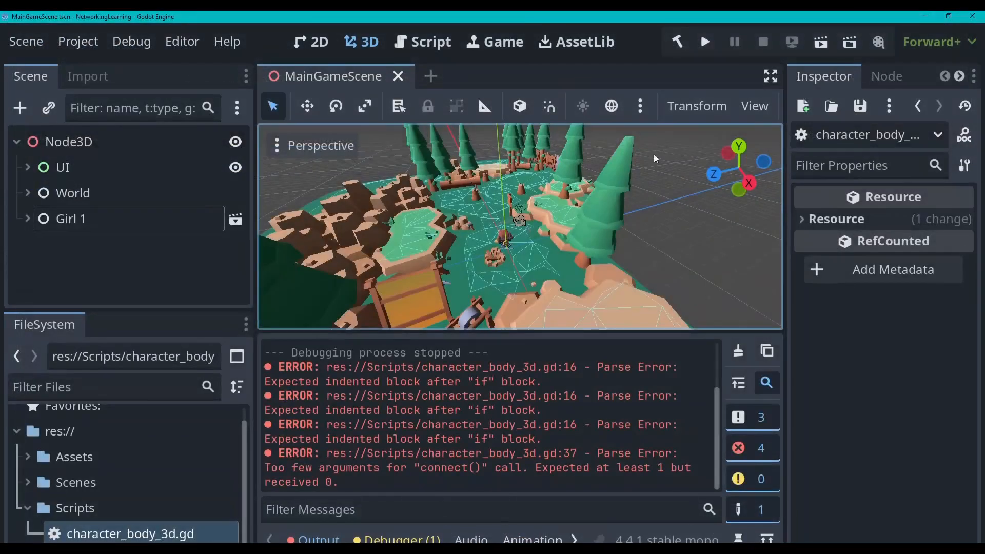
Return to the character_body_3d.gd script in the Script Editor.
left_click(705, 41)
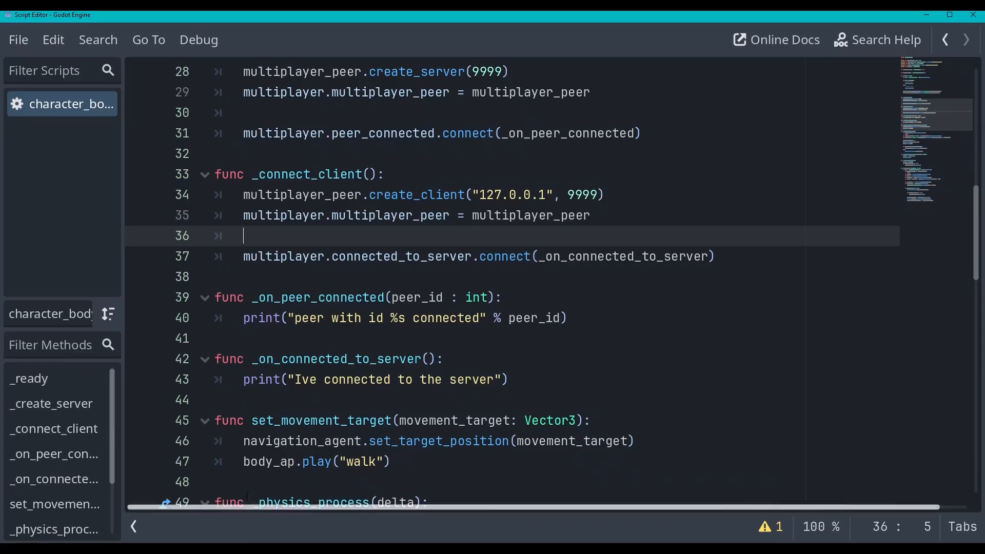
scroll("down", 3)
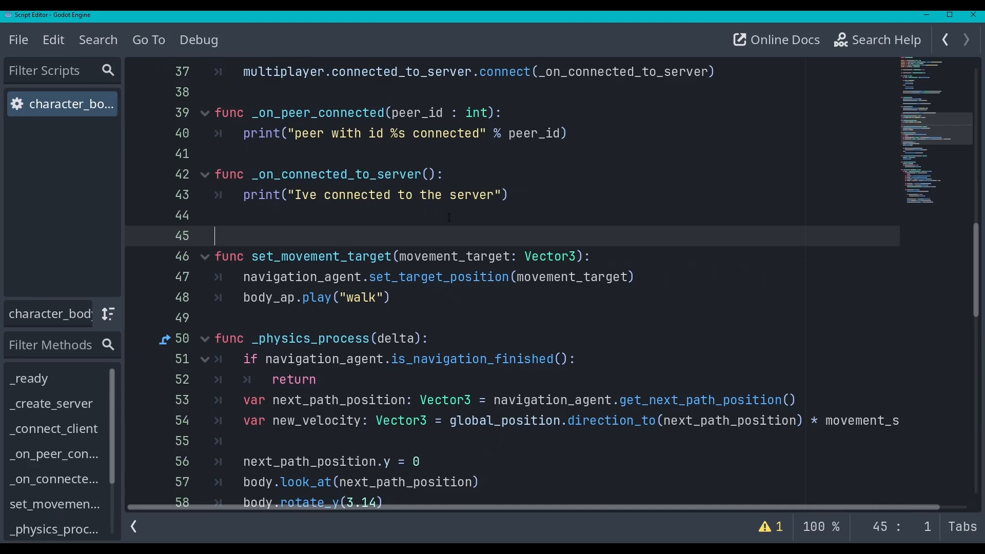
type("@")
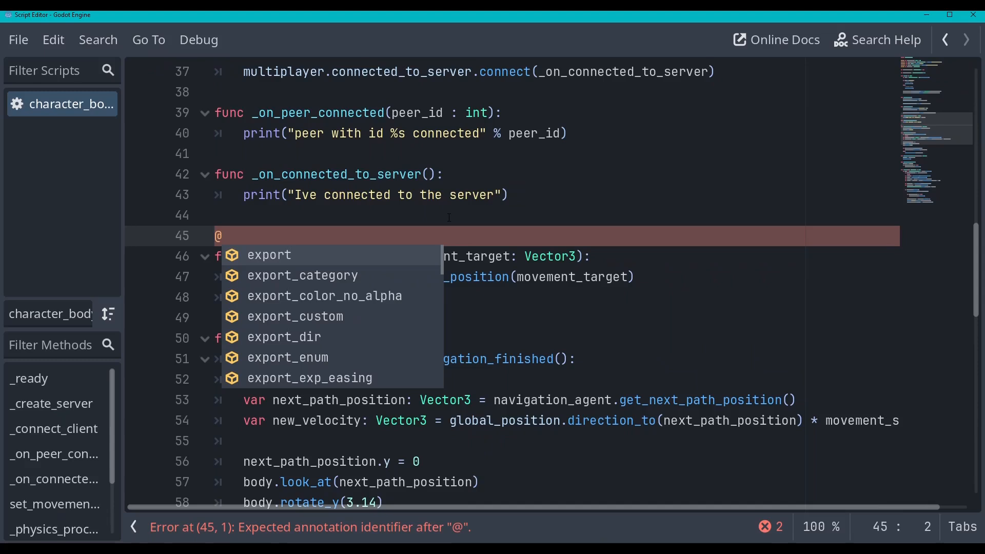
type("rpc()")
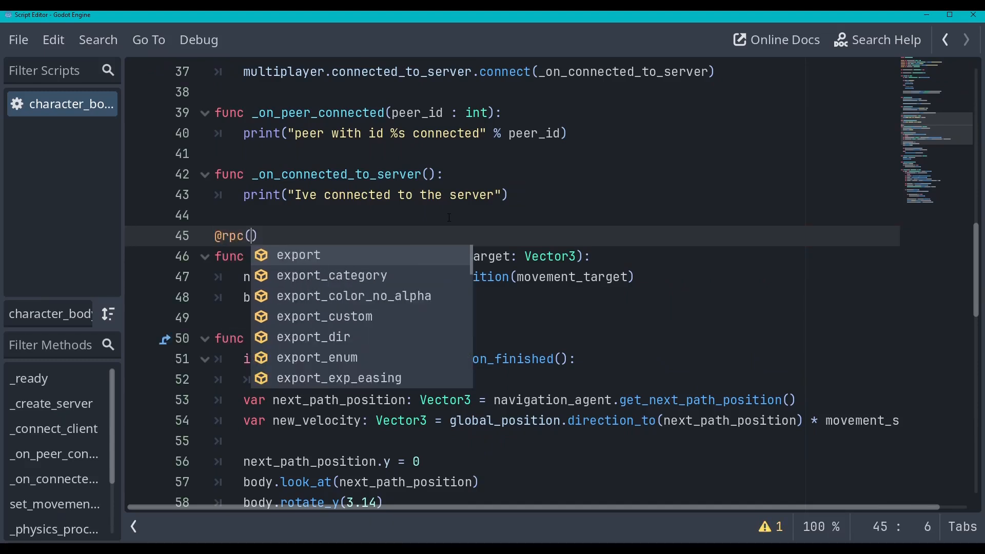
type("\"any_peer\", \"call_local\",")
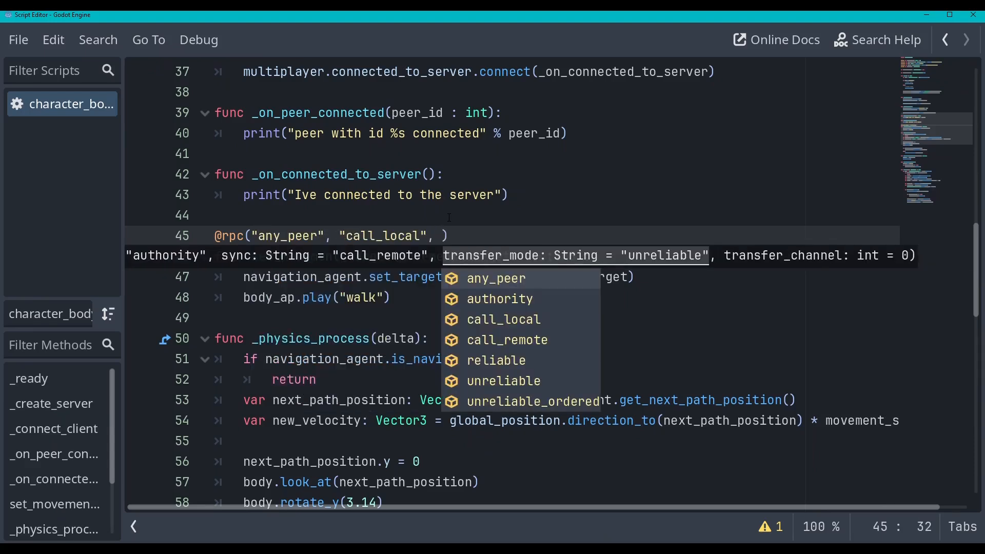
left_click(503, 381)
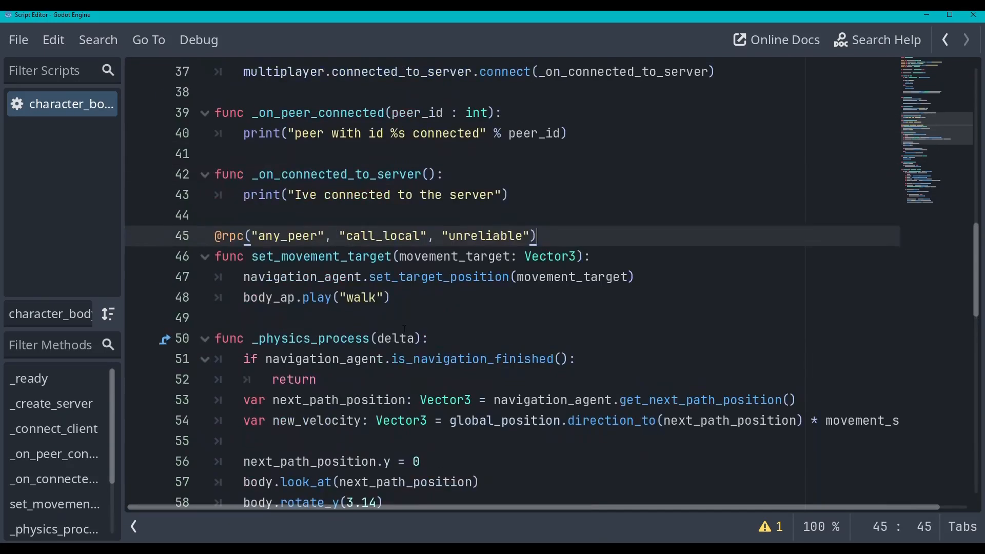
Make _input call set_movement_target.rpc(intersection.position), then reopen character_body_3d.gd from FileSystem.
scroll("down", 3)
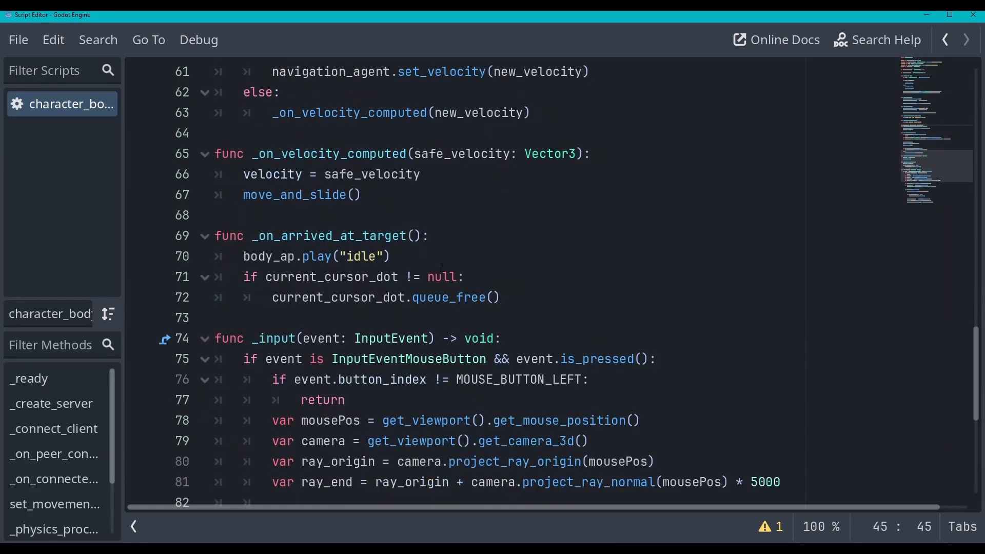
scroll("down", 3)
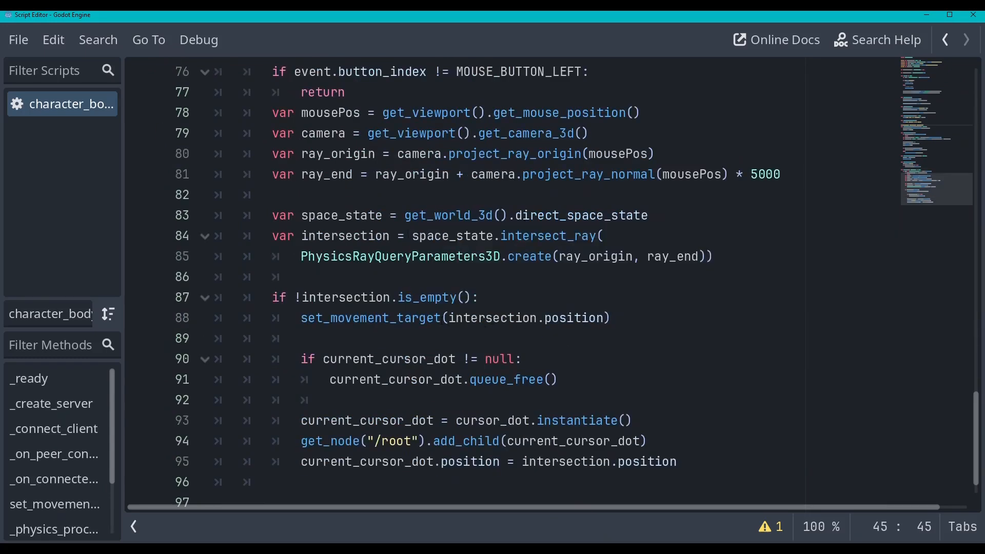
double_click(371, 318)
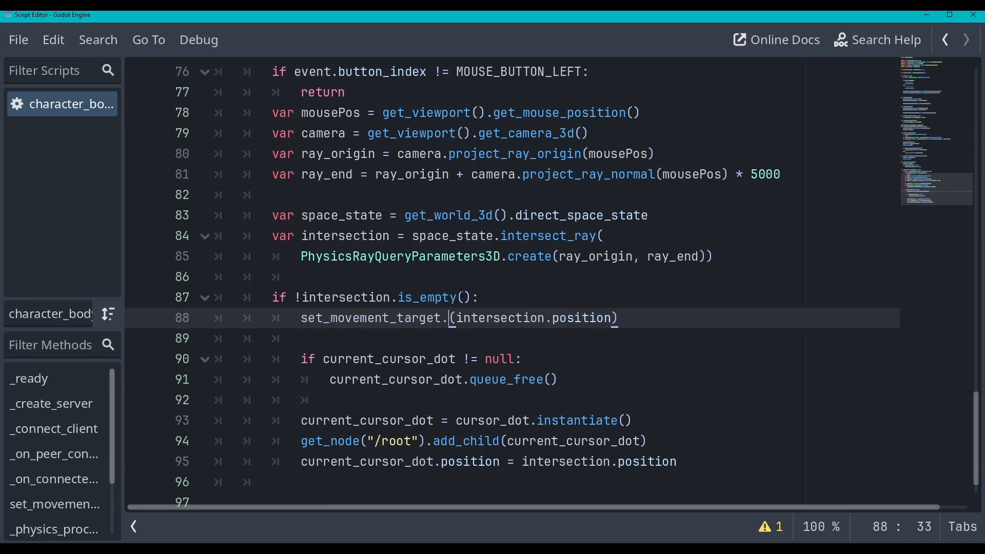
type("rpc")
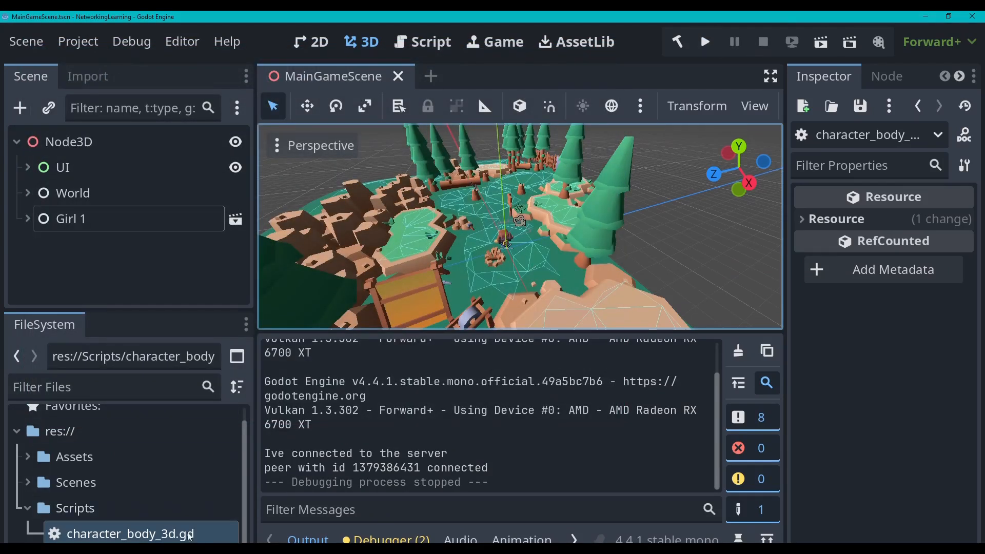
double_click(130, 534)
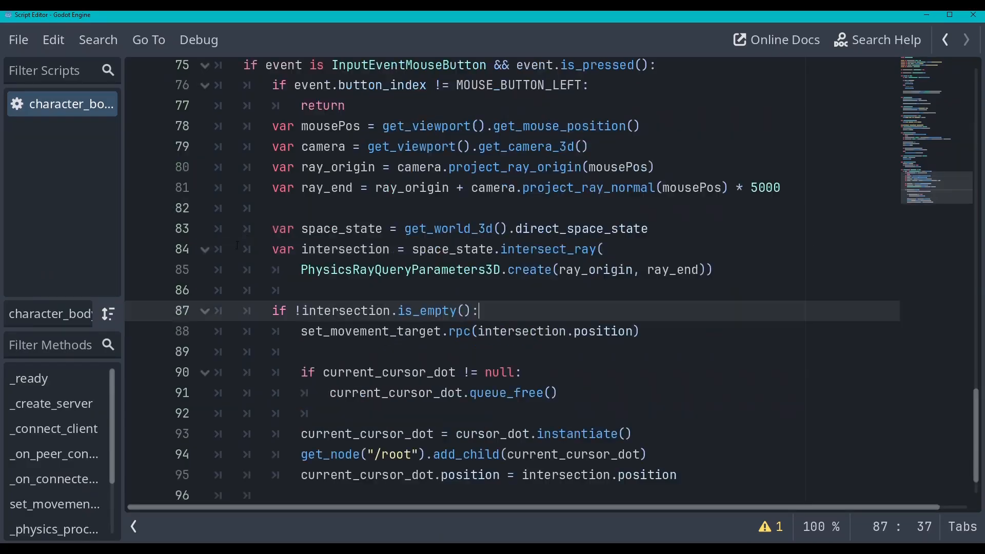